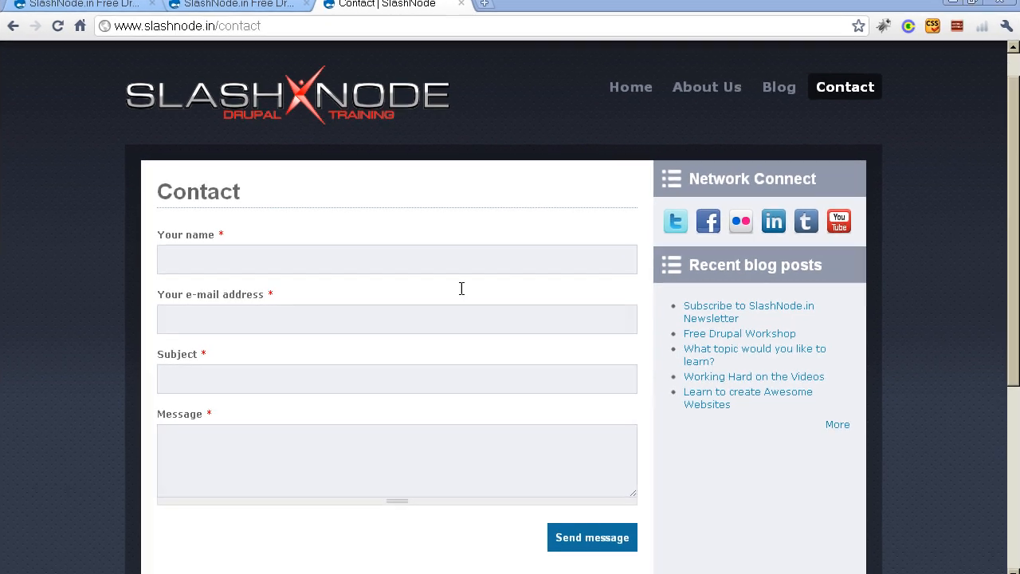
- Switch to the localhost training site and load its Modules list page
left_click(396, 258)
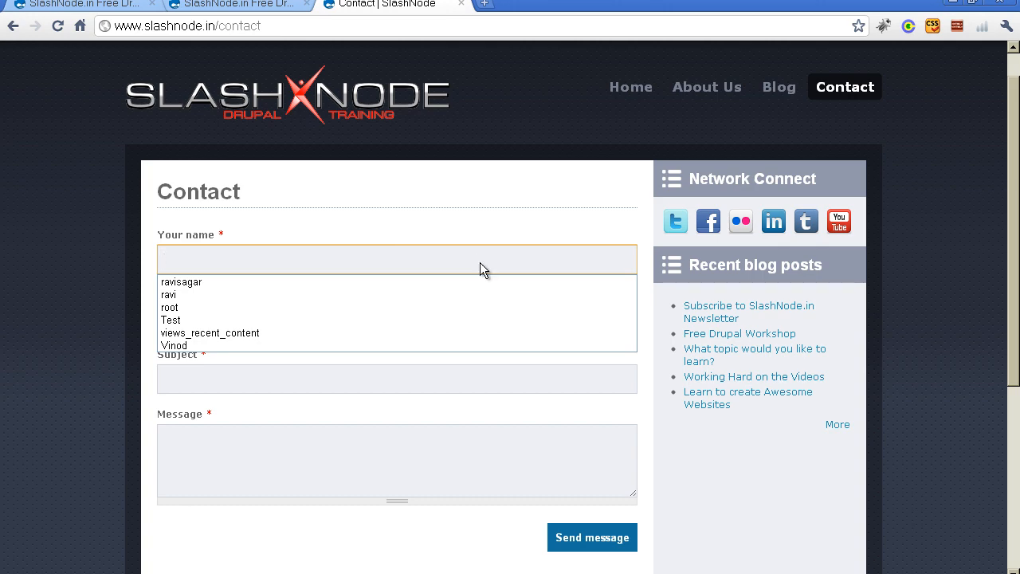
mouse_move(376, 216)
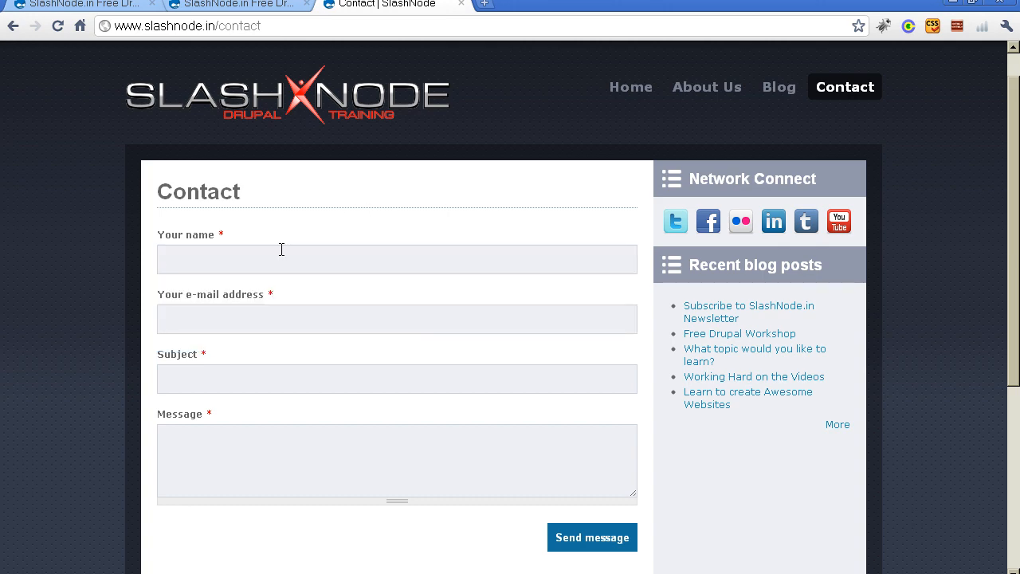
mouse_move(240, 252)
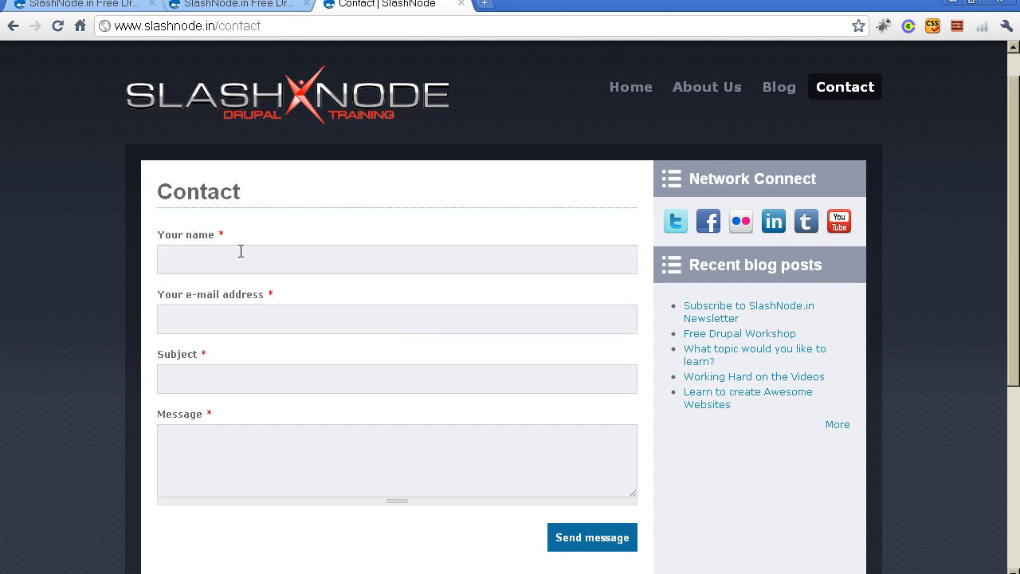
mouse_move(201, 310)
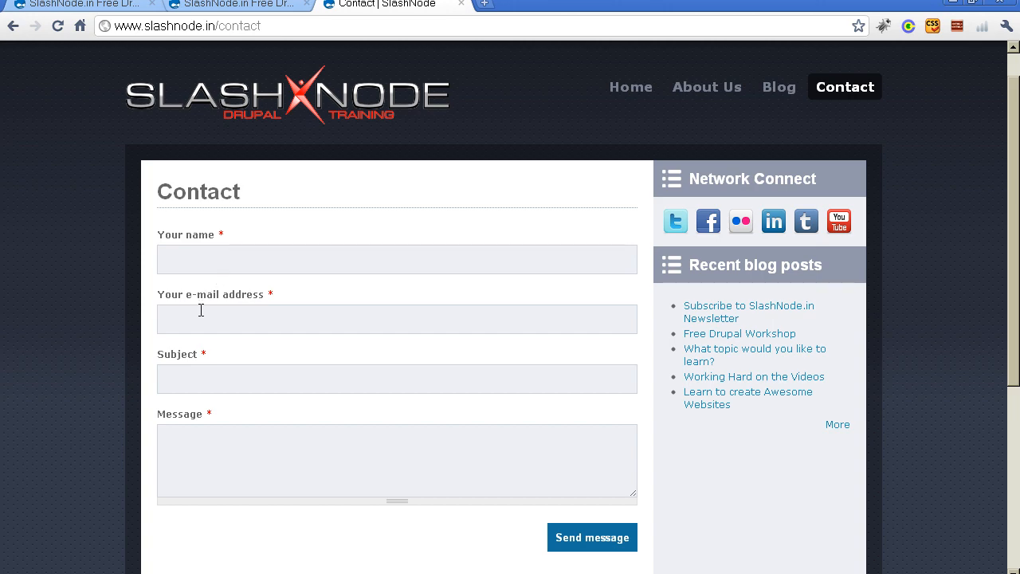
mouse_move(202, 348)
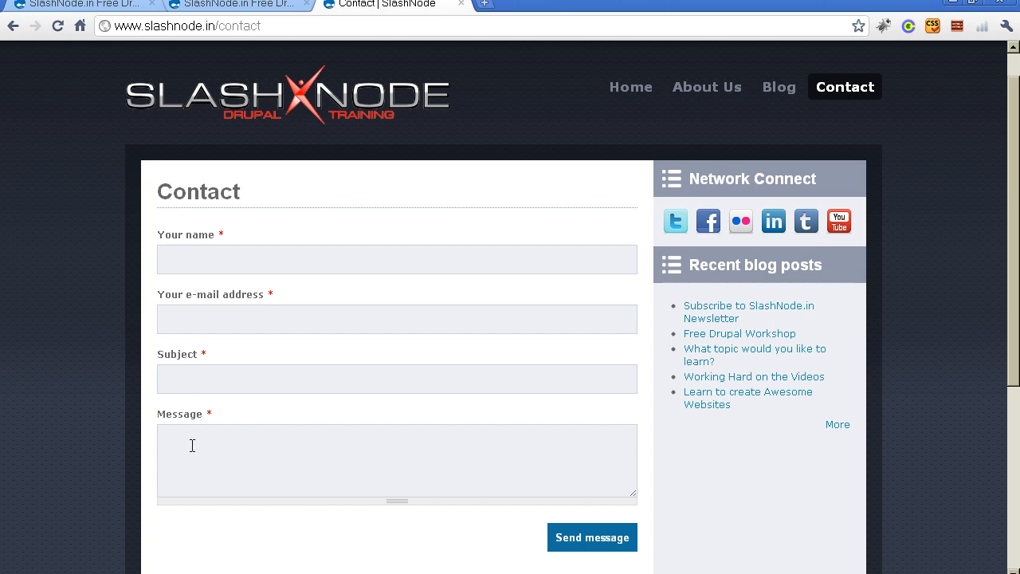
mouse_move(189, 442)
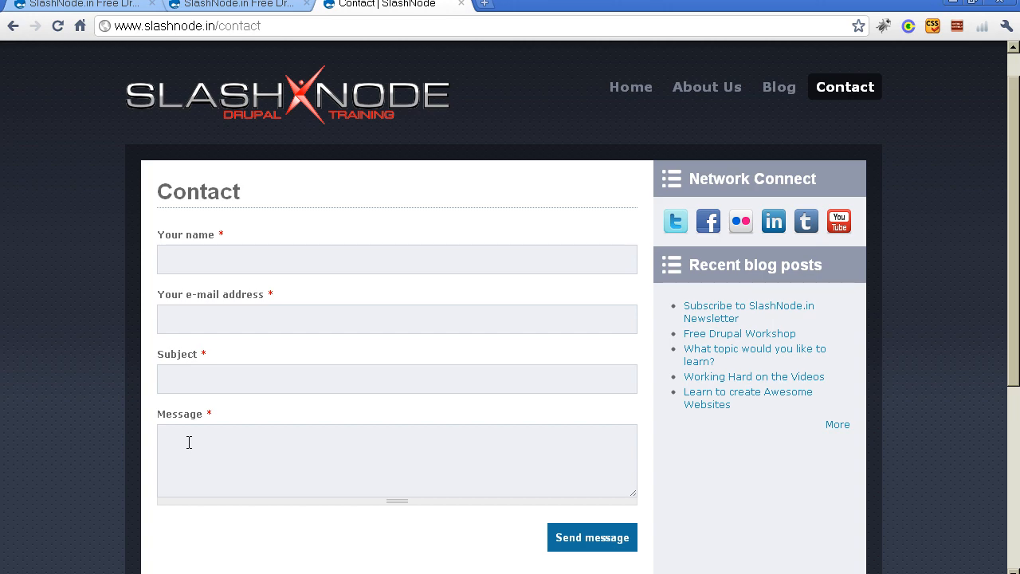
mouse_move(191, 451)
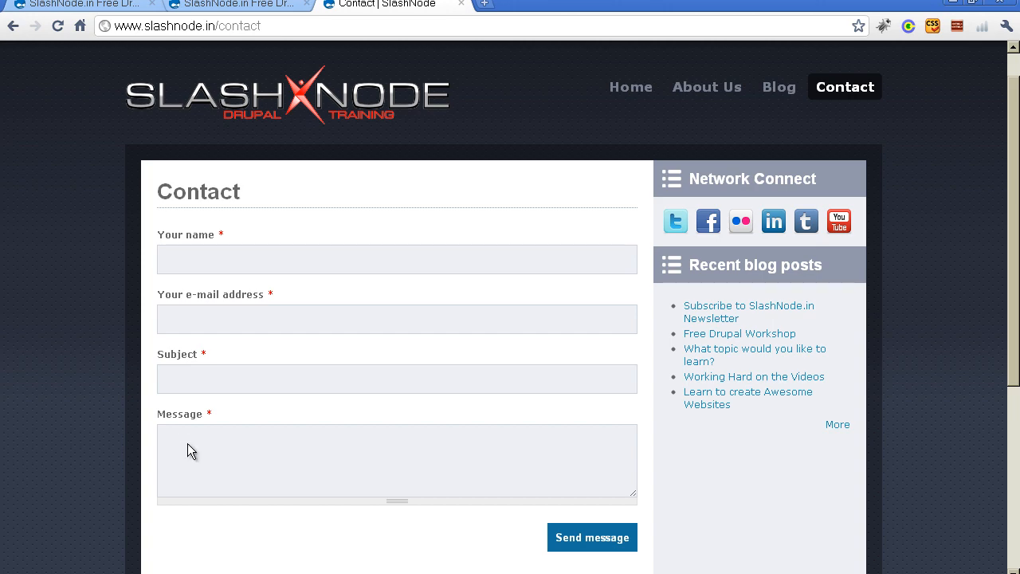
mouse_move(200, 294)
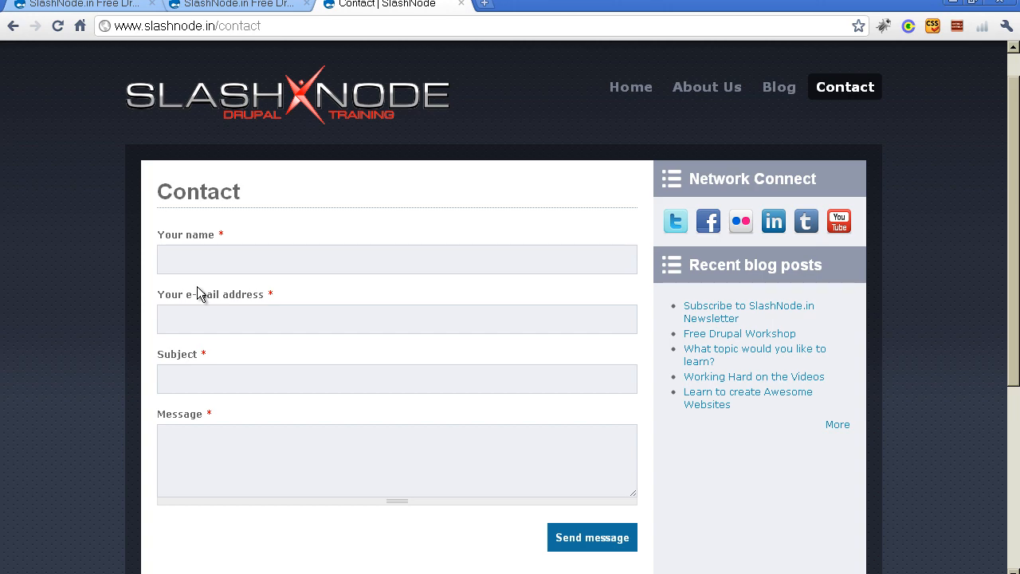
mouse_move(135, 94)
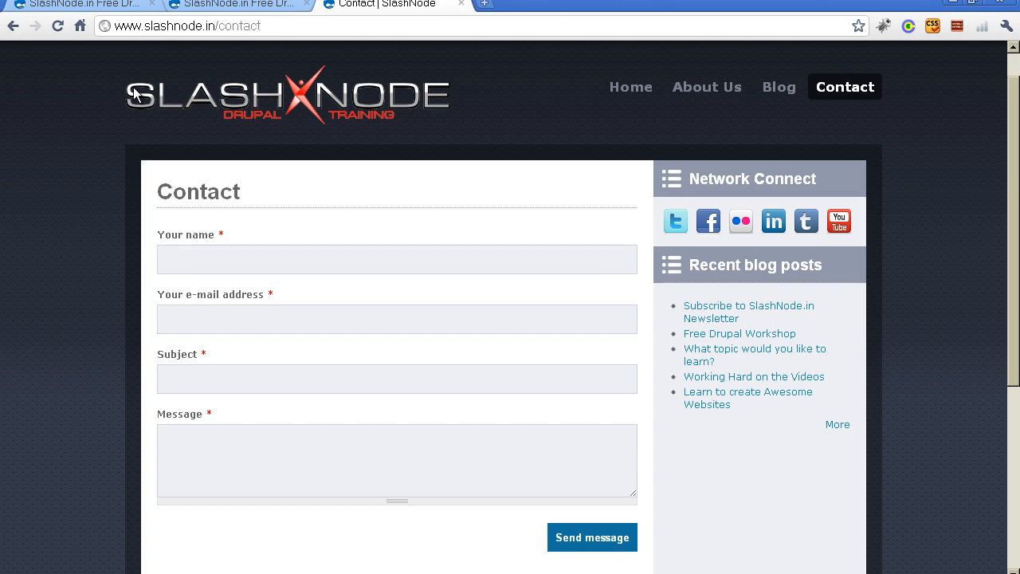
mouse_move(87, 6)
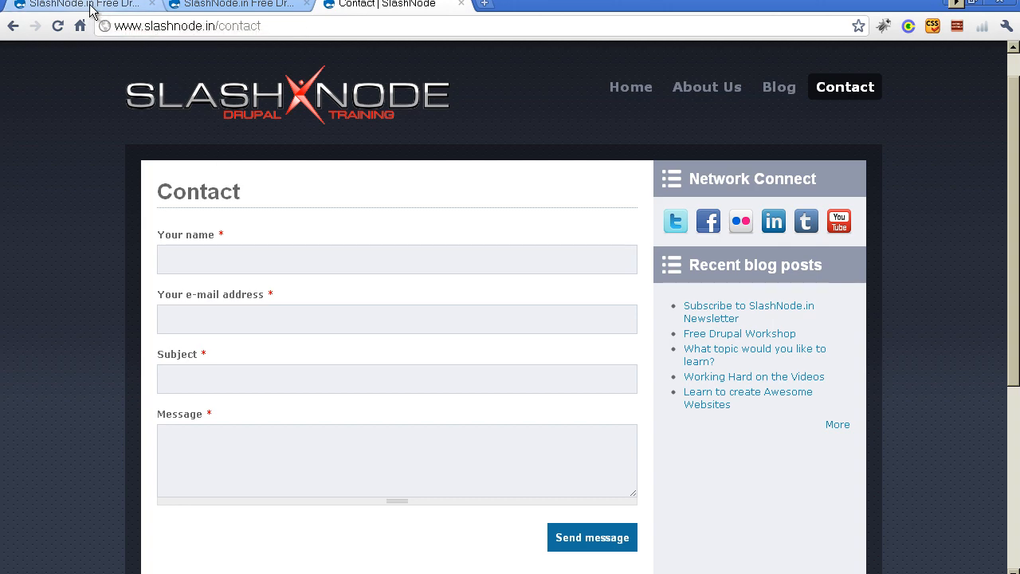
left_click(80, 5)
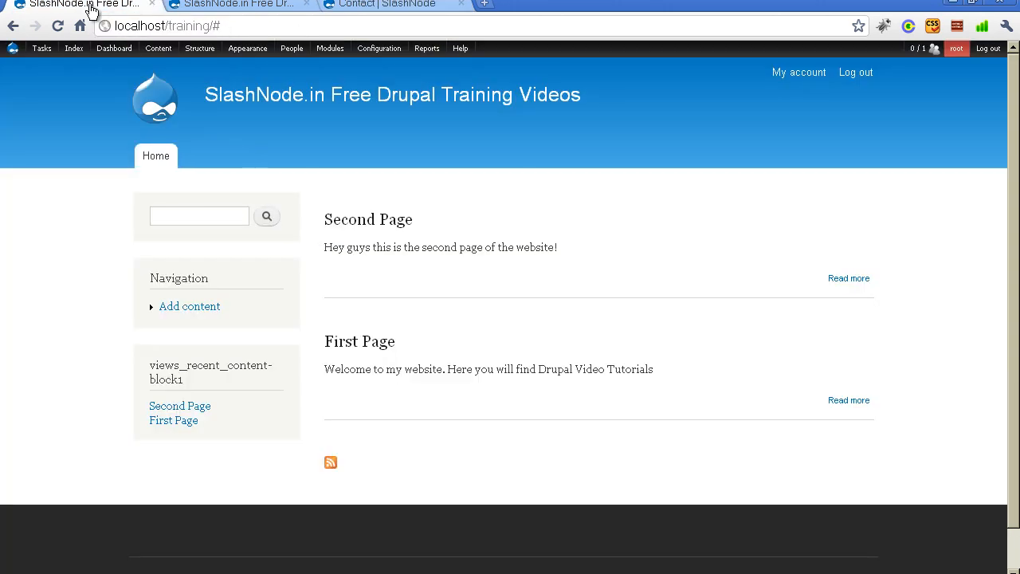
left_click(330, 47)
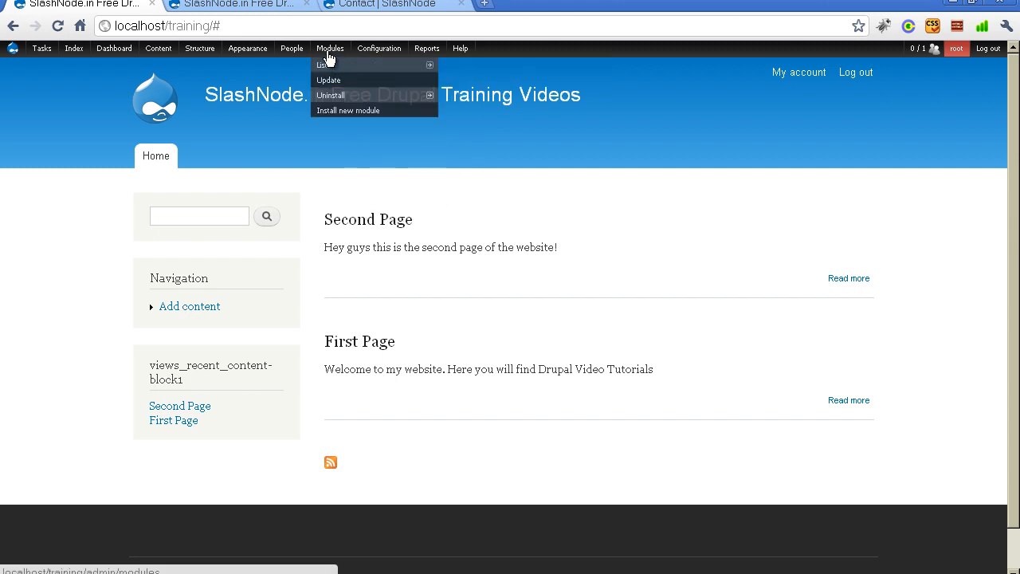
left_click(322, 65)
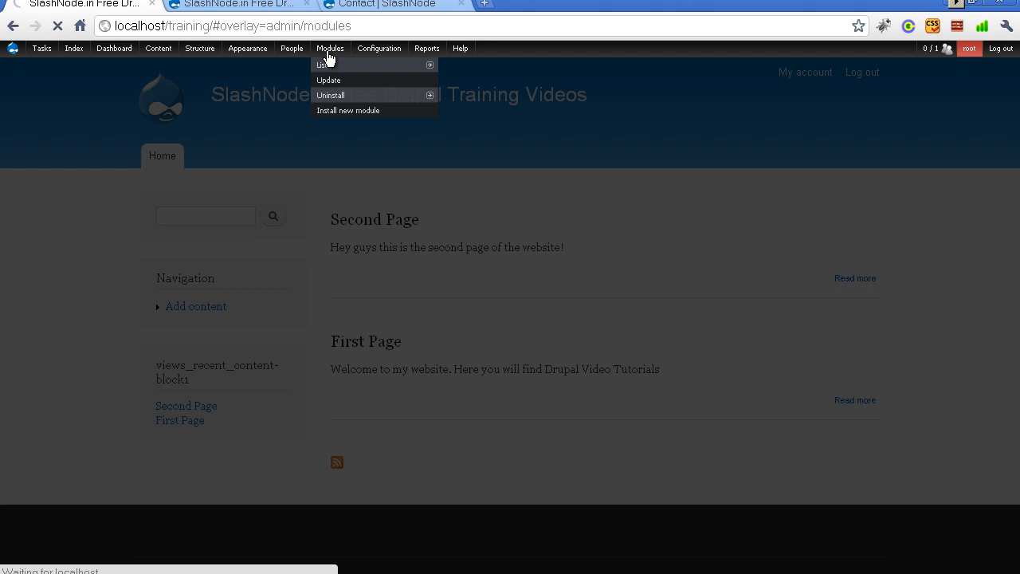
left_click(322, 65)
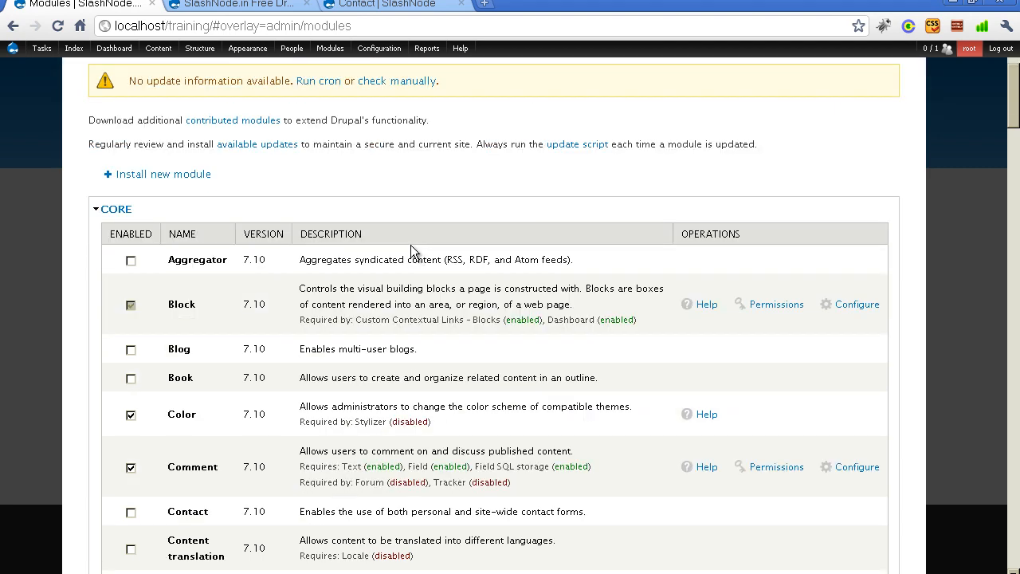
- Tick the core Contact module and submit Save configuration
scroll("down", 3)
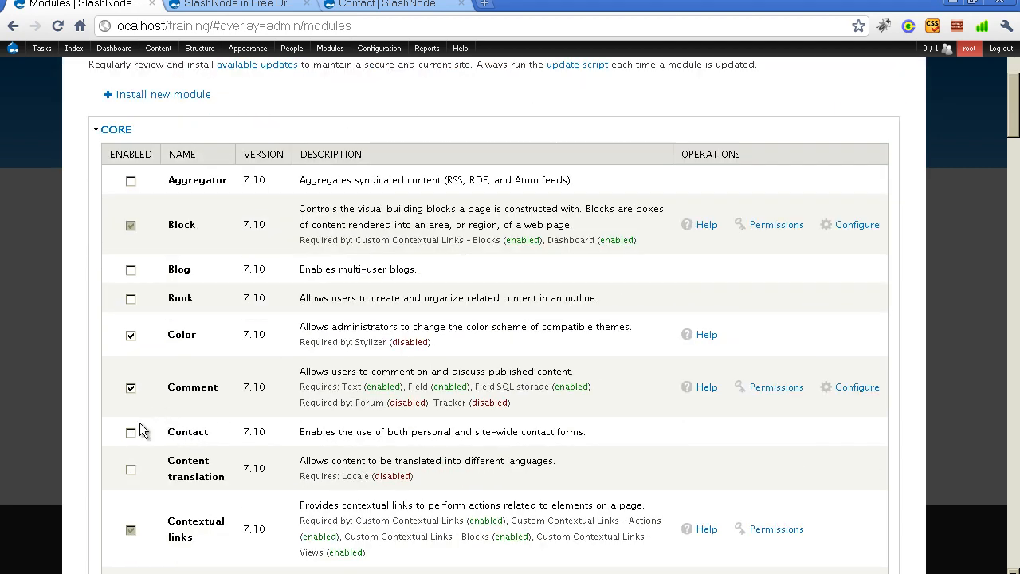
left_click(130, 432)
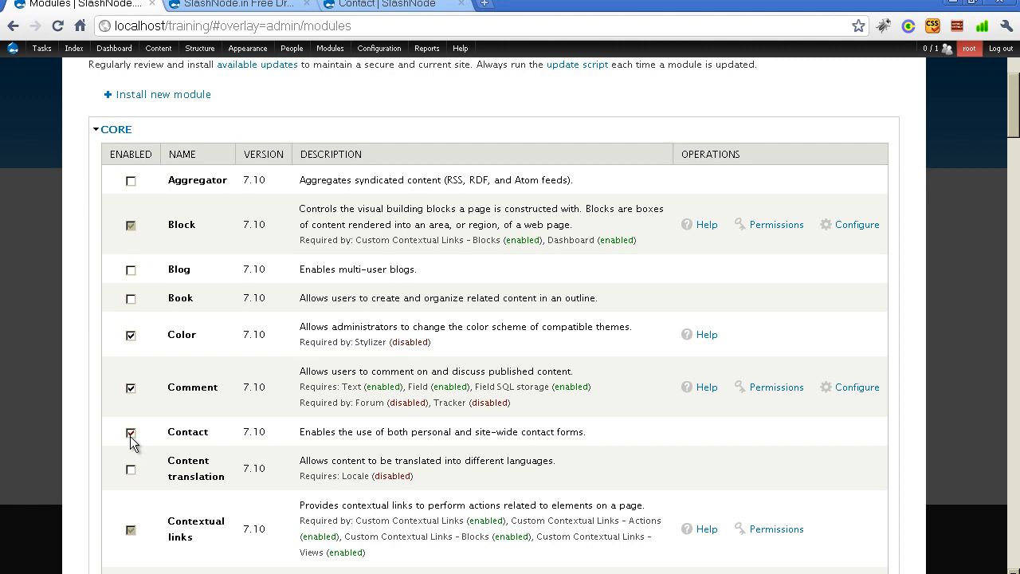
left_click(131, 432)
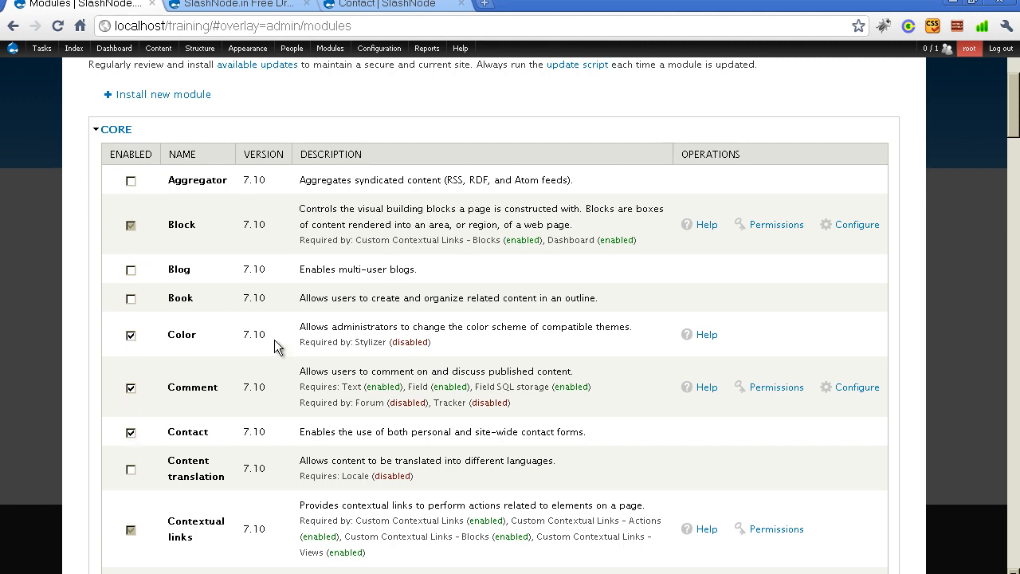
scroll("down", 3)
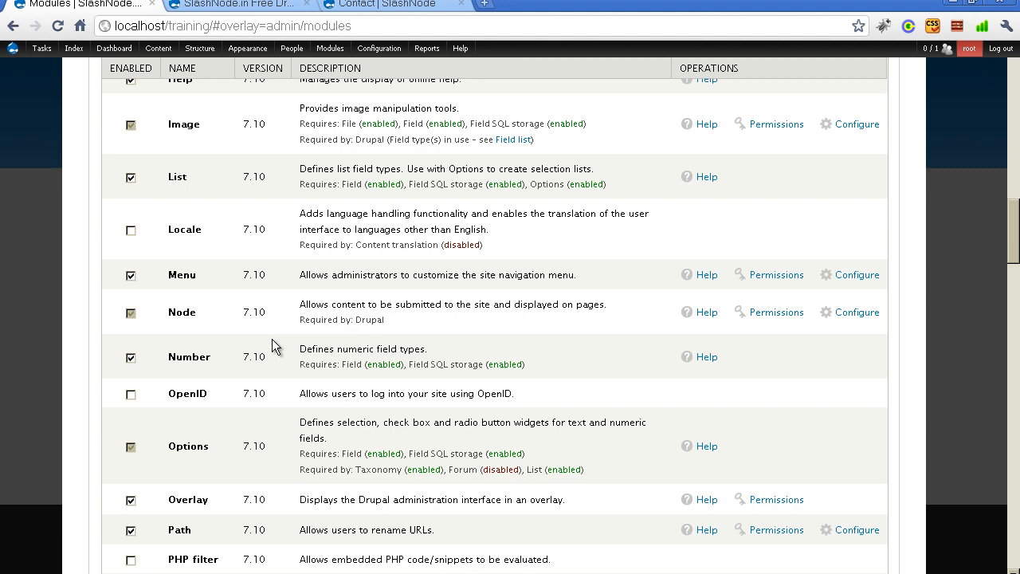
scroll("down", 3)
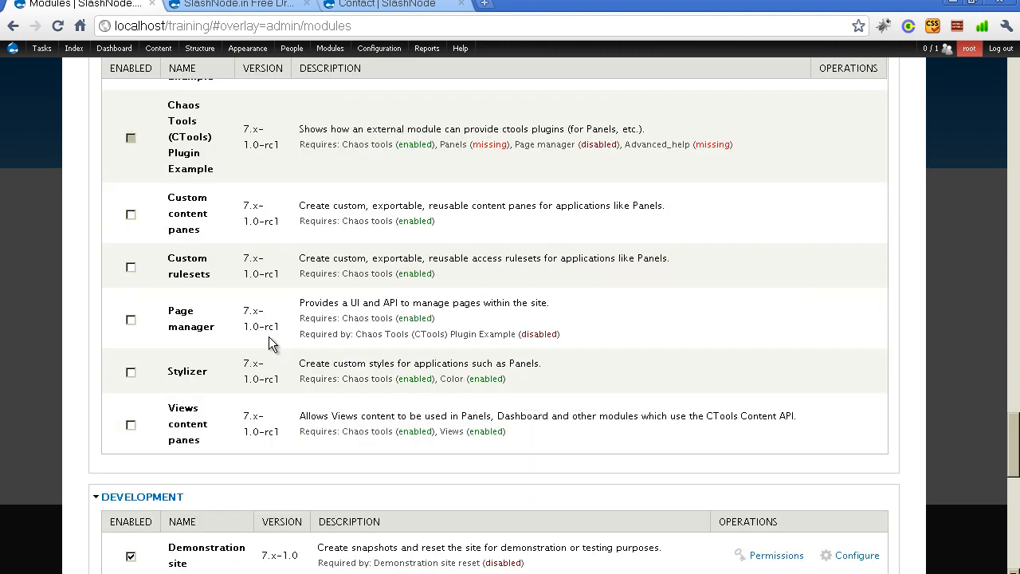
scroll("down", 3)
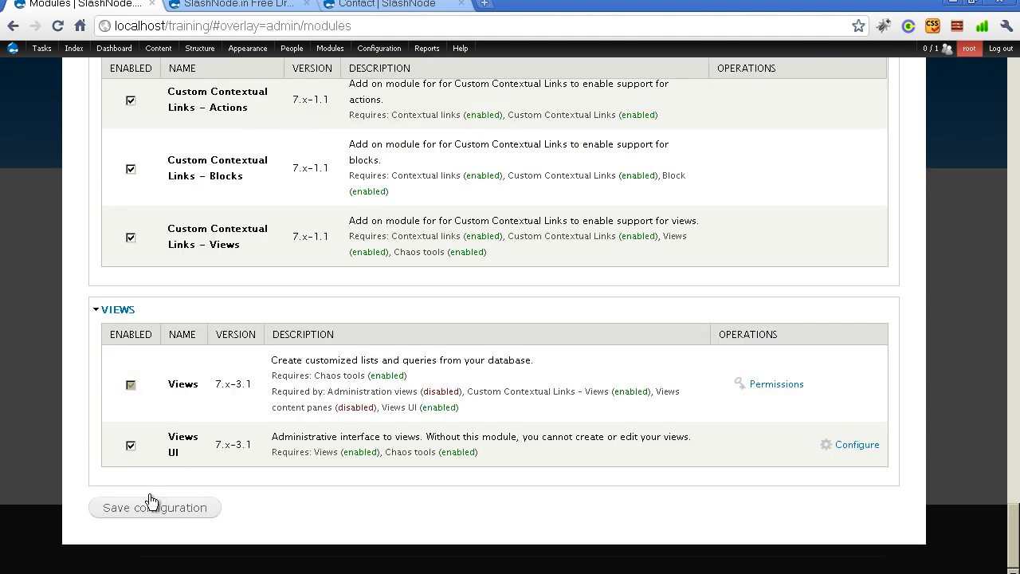
left_click(155, 507)
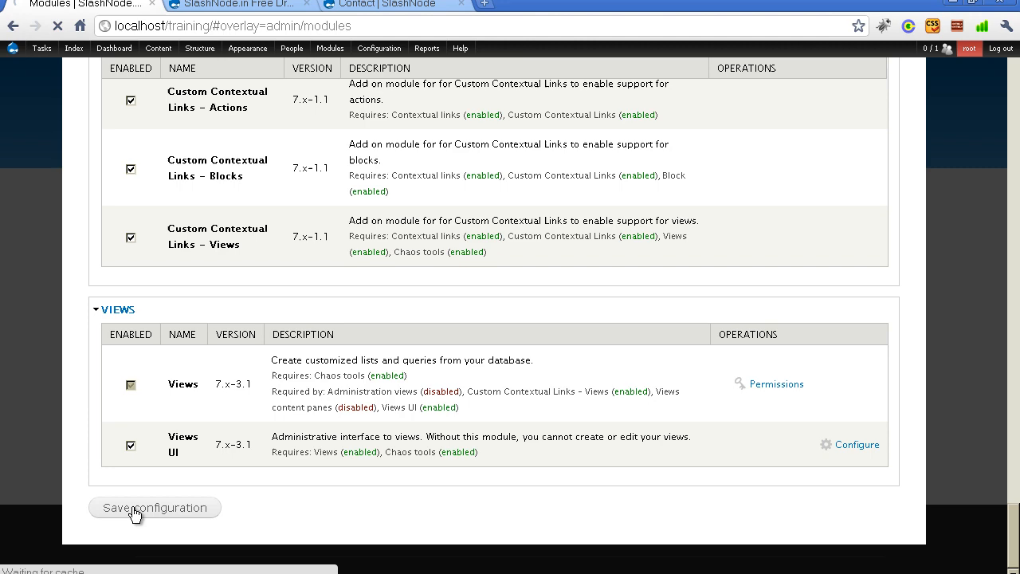
- Resubmit the module configuration so Contact is confirmed enabled
left_click(153, 507)
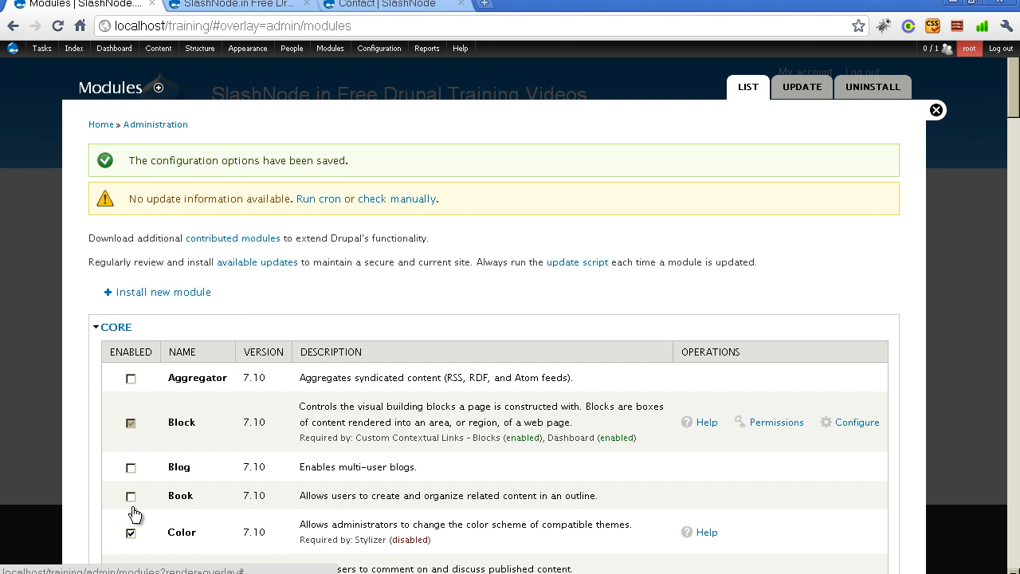
mouse_move(138, 507)
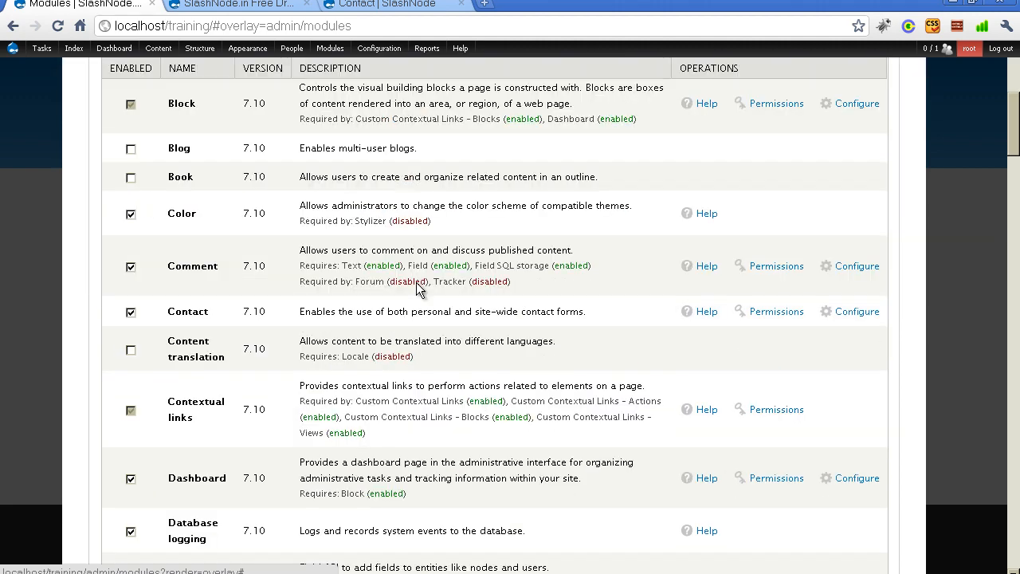
mouse_move(695, 341)
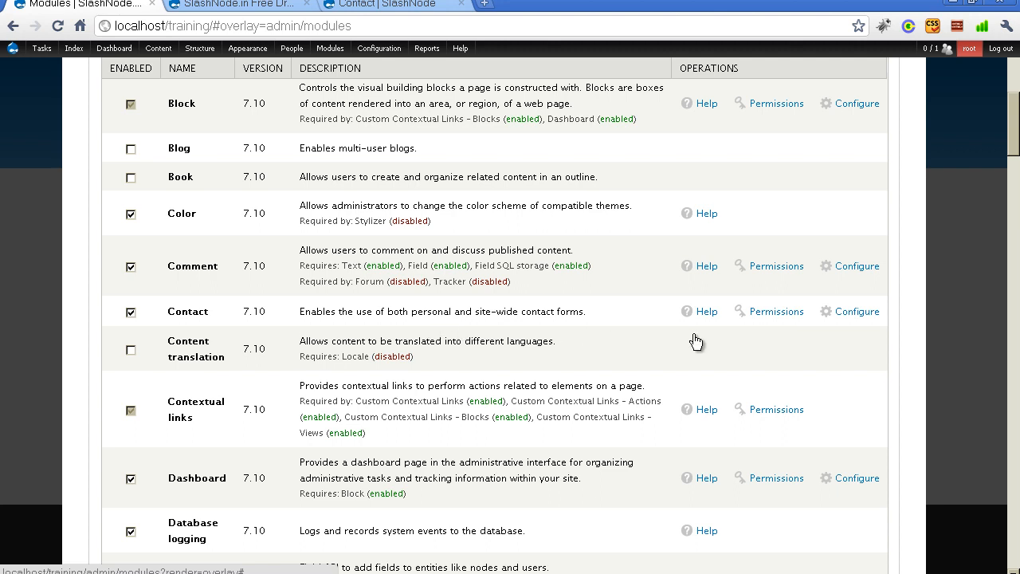
mouse_move(858, 311)
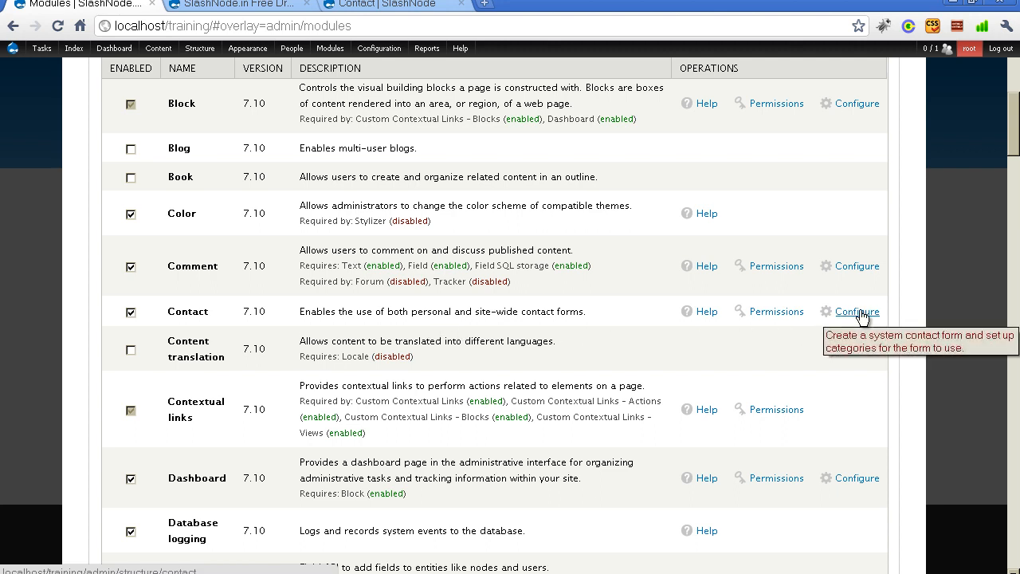
- Open the Contact form settings and start editing the Website feedback category
left_click(856, 311)
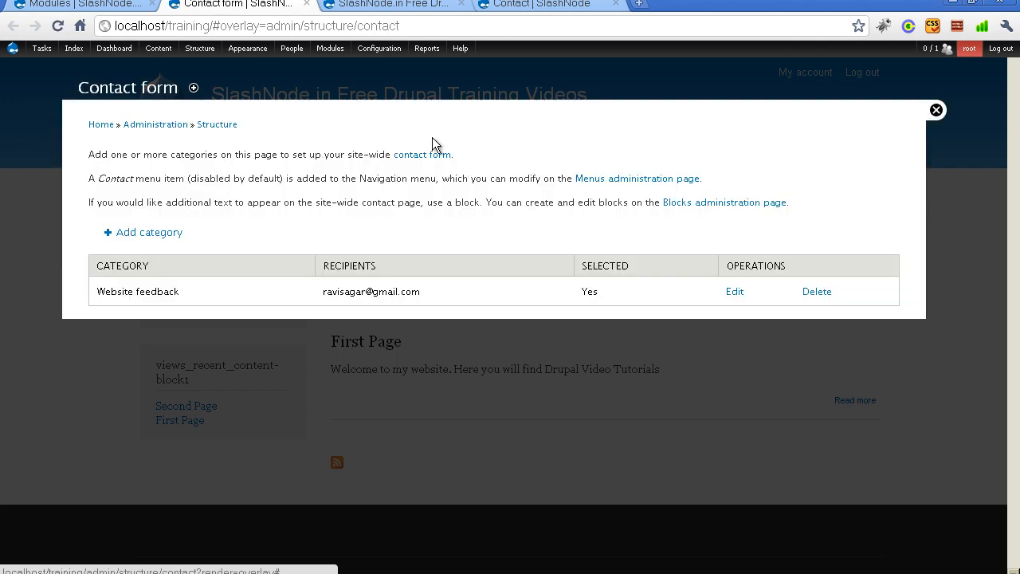
mouse_move(433, 139)
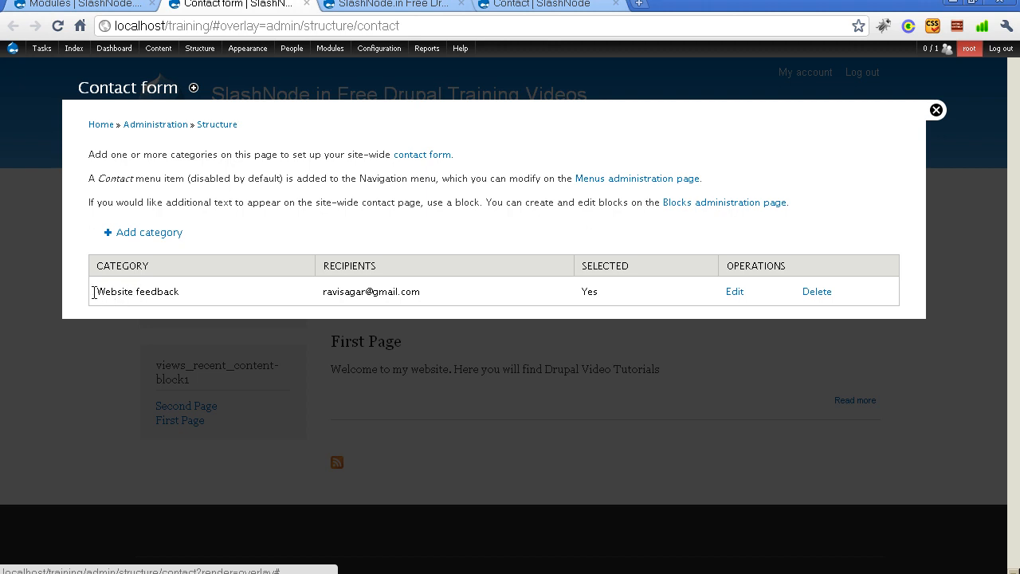
double_click(137, 291)
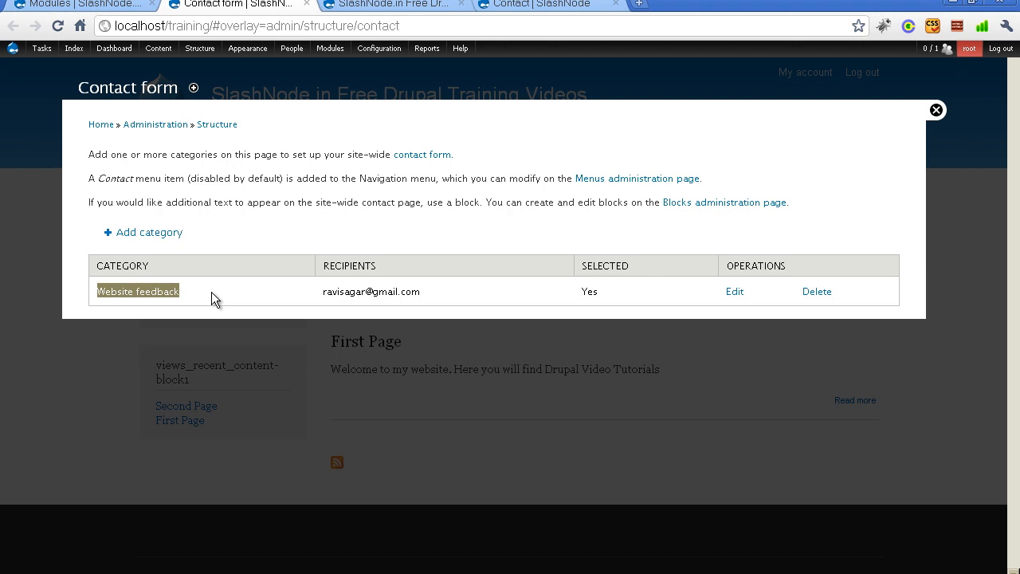
mouse_move(641, 303)
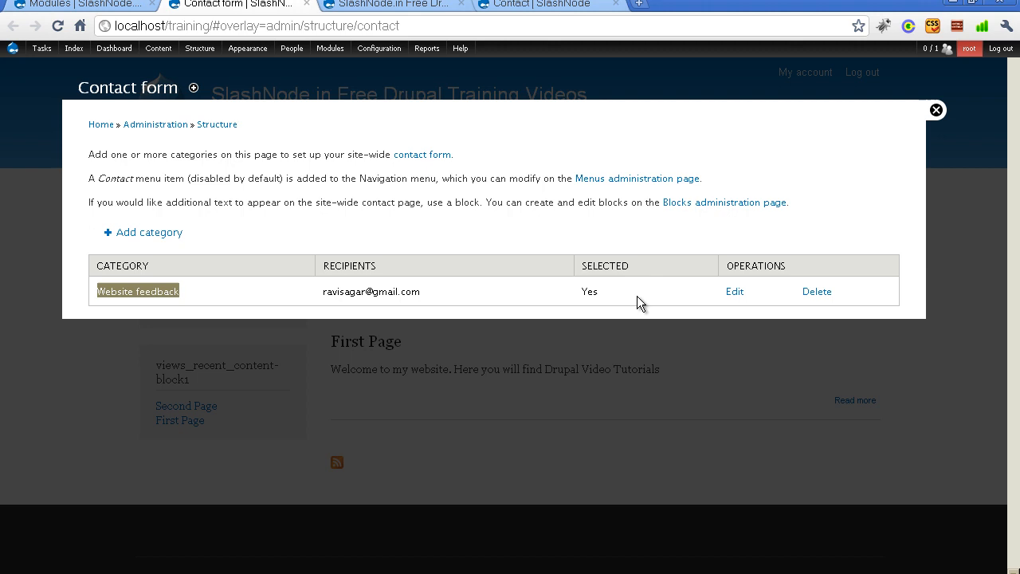
left_click(734, 291)
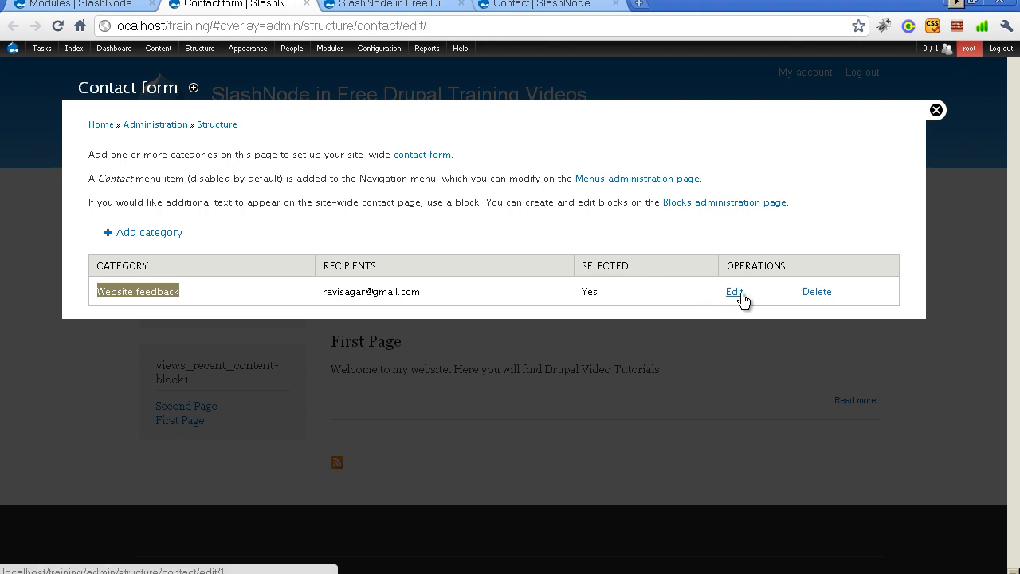
- Rename the Website feedback category to 'Contact me' using the autocomplete suggestion
left_click(733, 291)
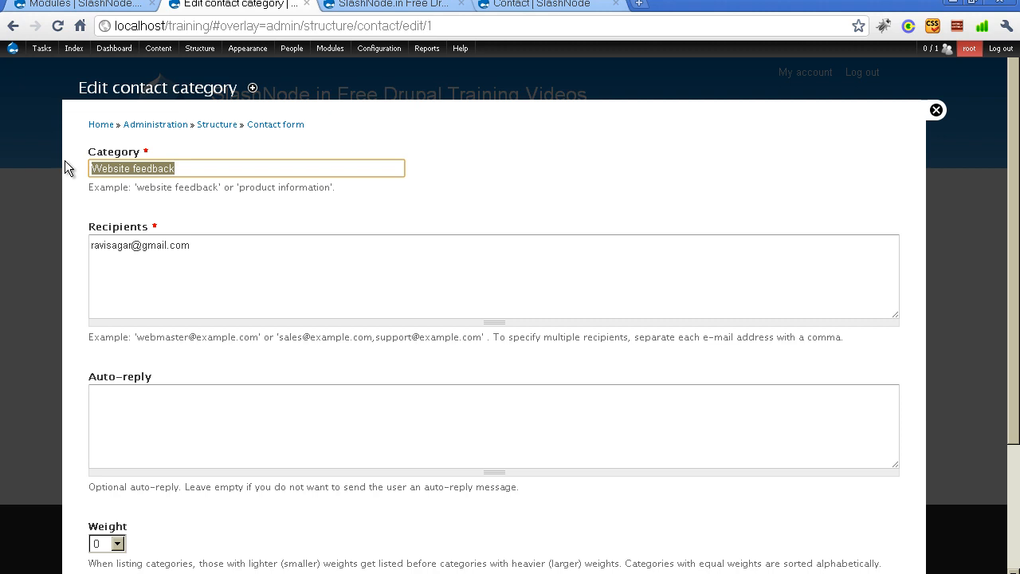
type("Con")
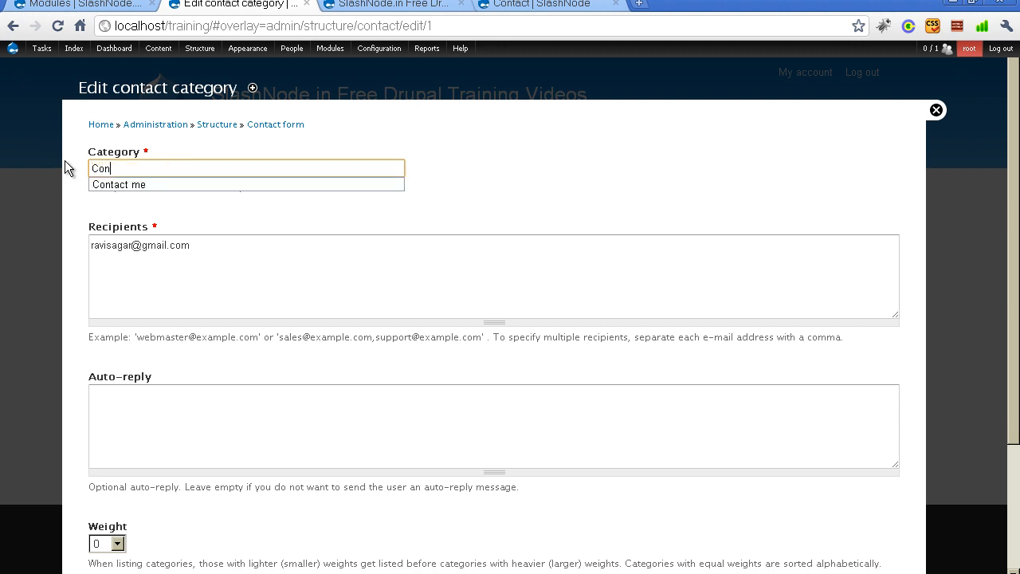
mouse_move(119, 184)
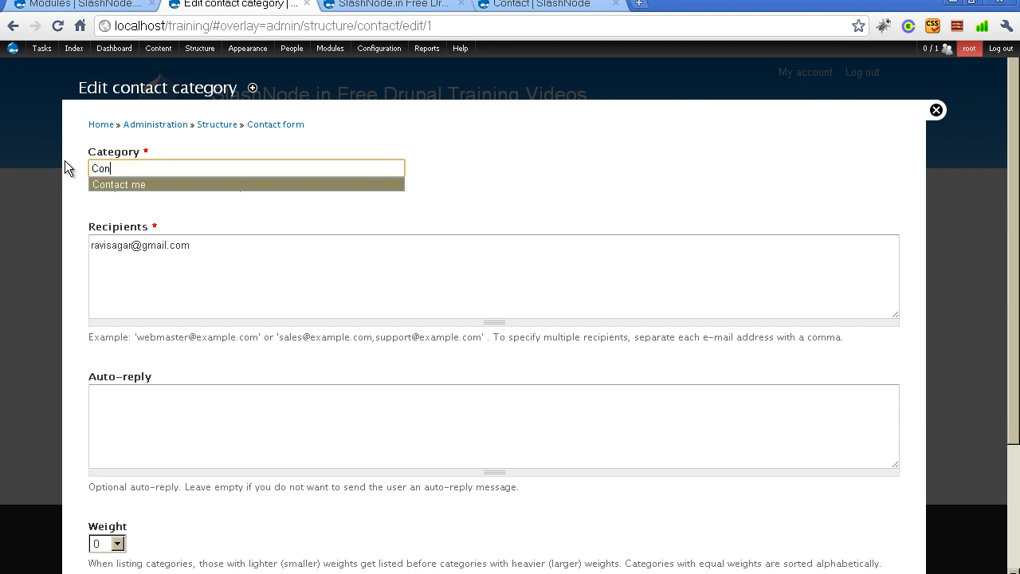
left_click(118, 184)
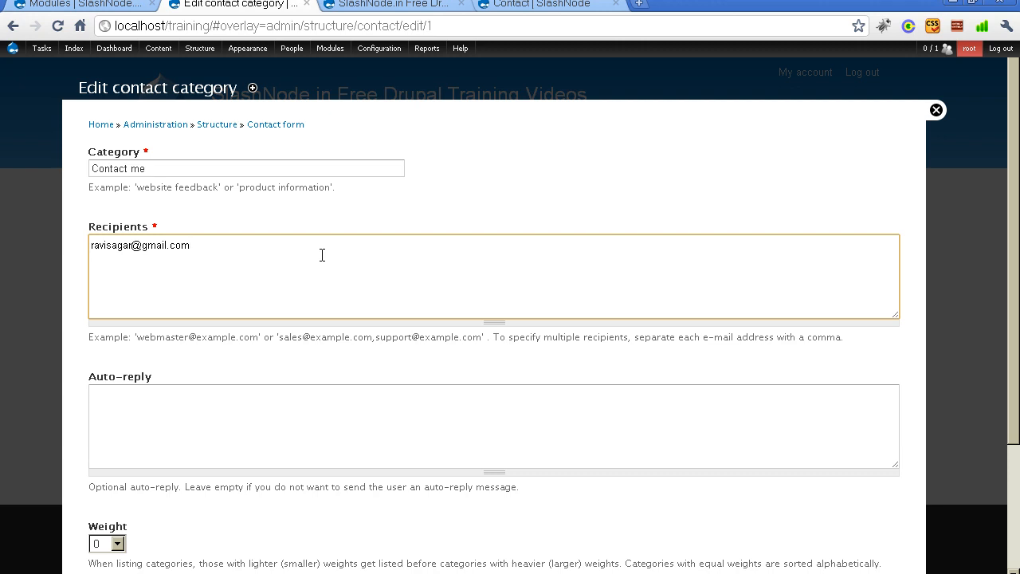
type(",")
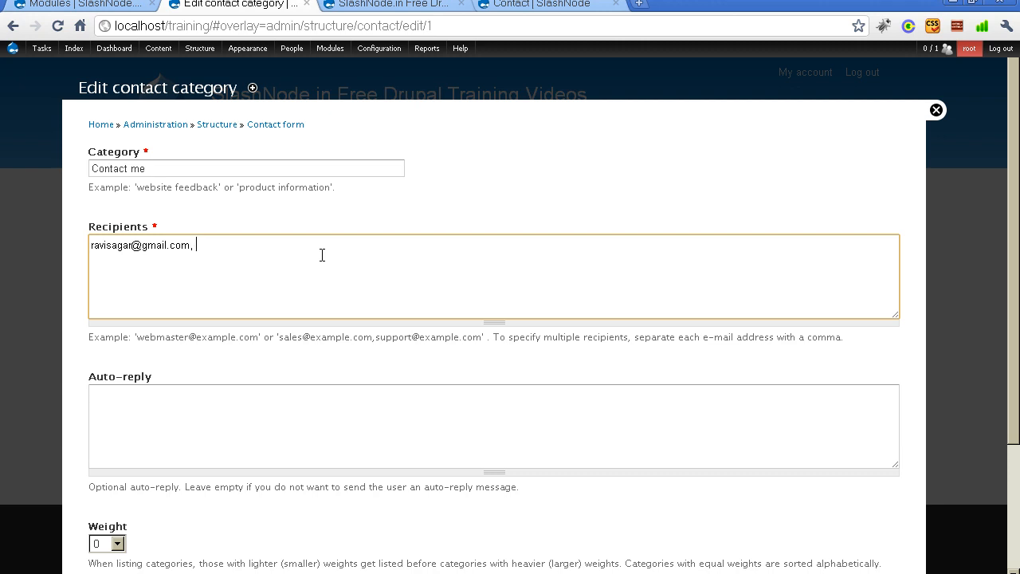
key("ctrl+a")
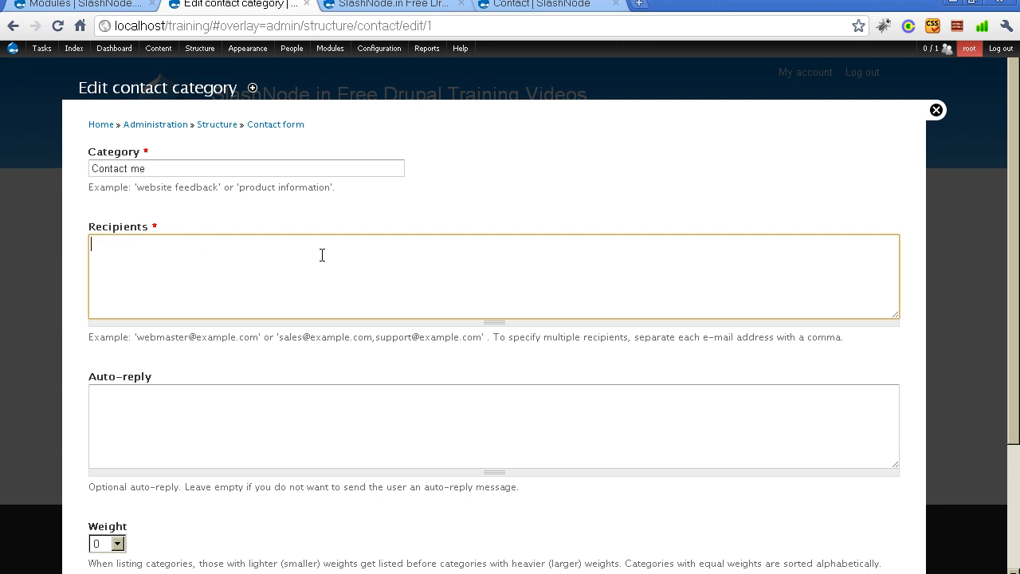
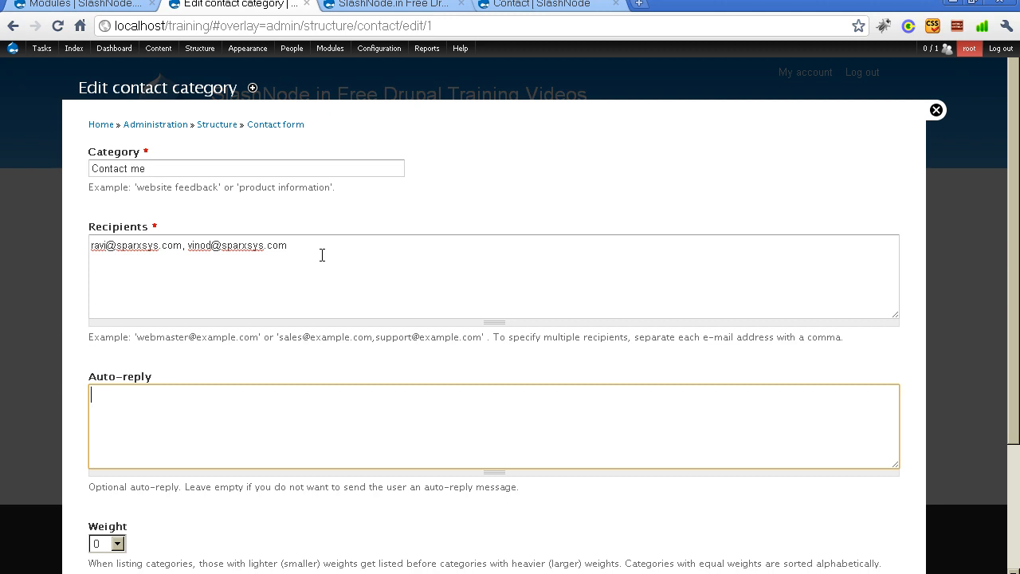
- Write the auto-reply thanking visitors, promising a reply soon, signed Ravi Sagar, SlashNode.in
type("Thank you for")
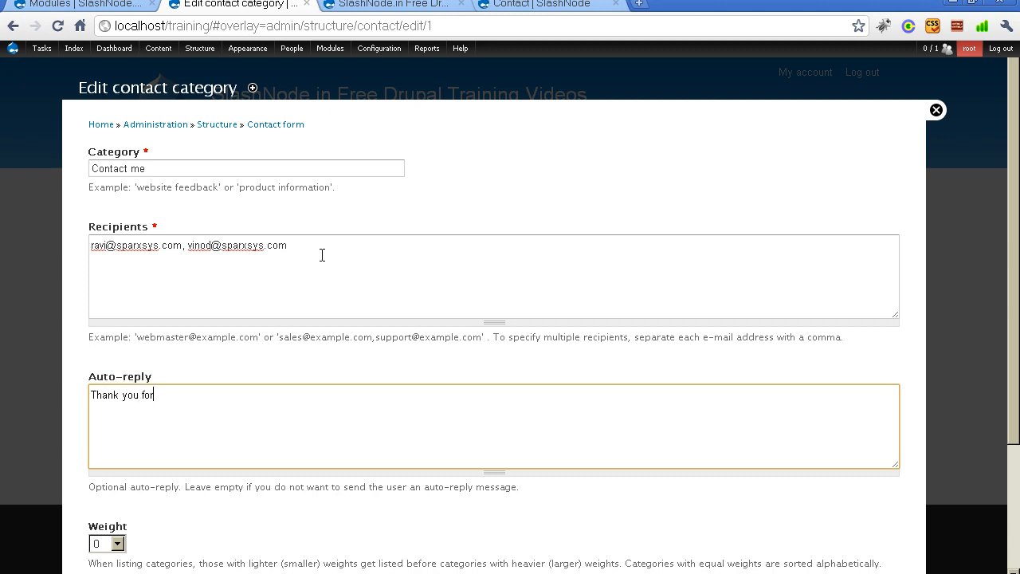
type("visiting")
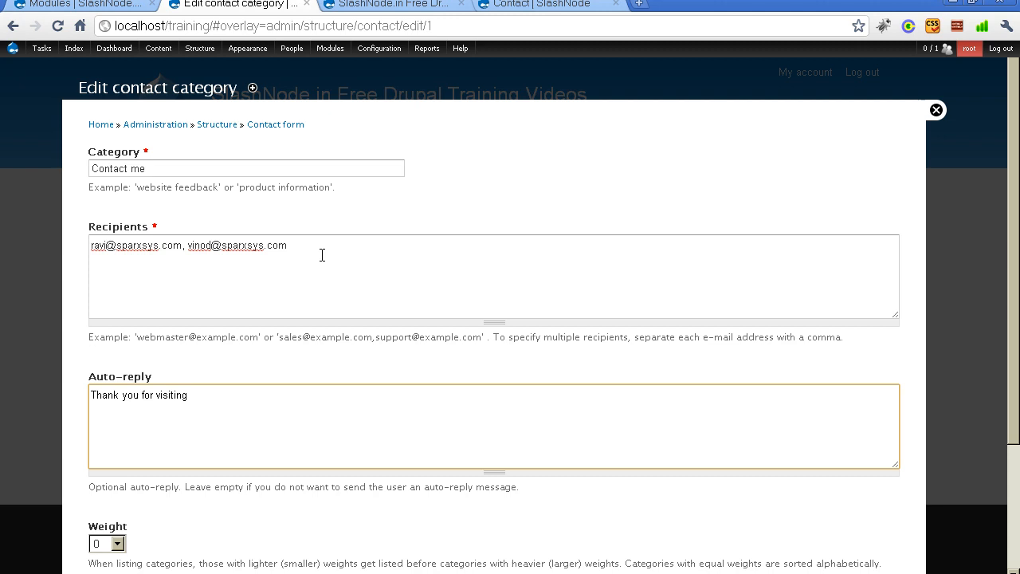
type("my web")
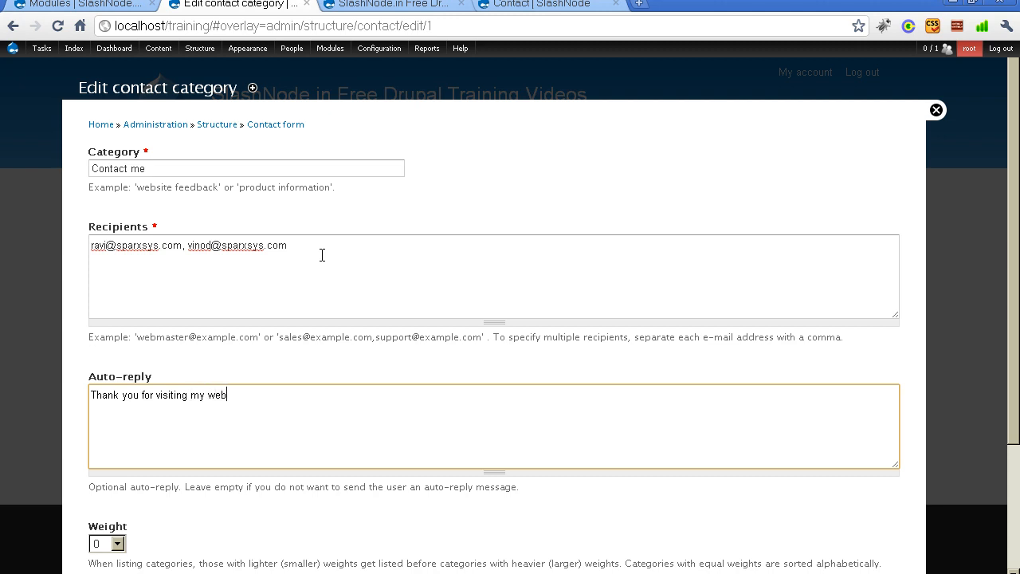
type("site. I will get bck")
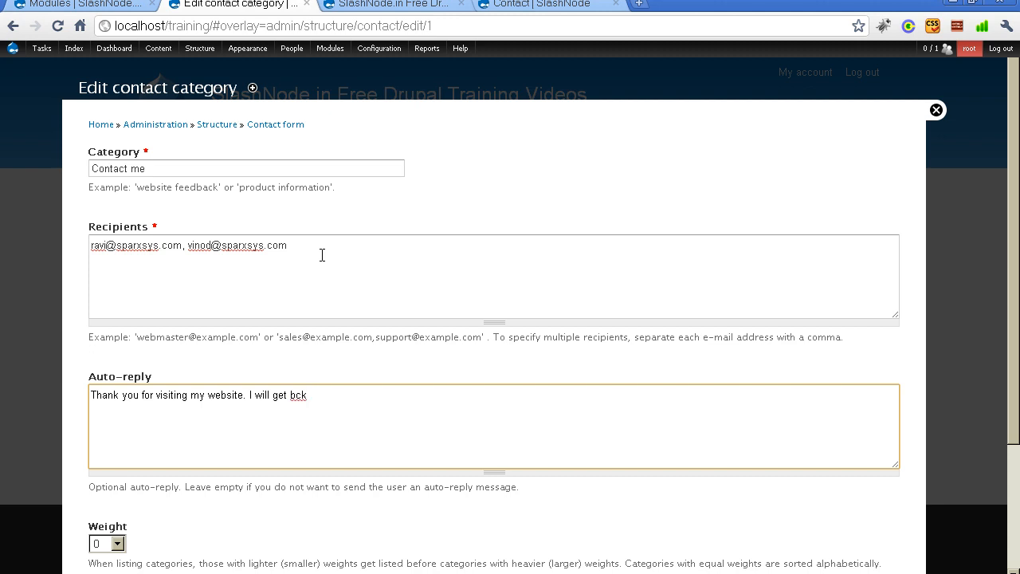
type("ack to you")
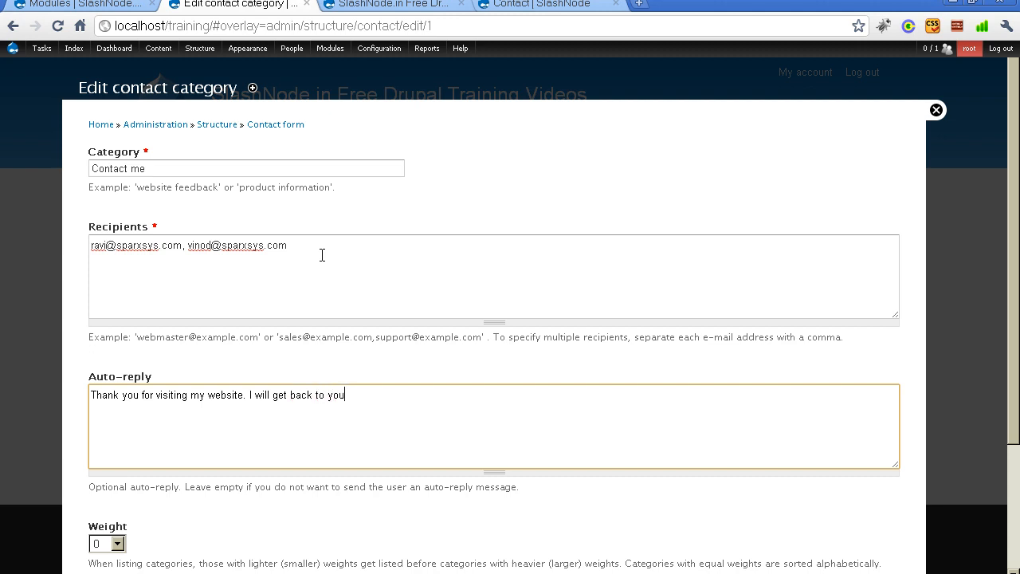
type("soon.")
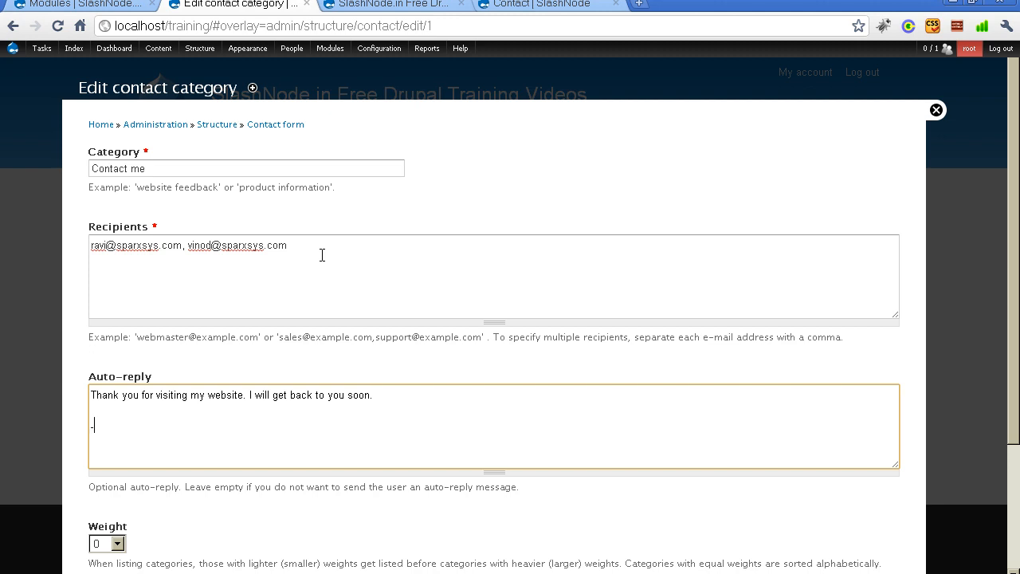
type("Ravi Sagar")
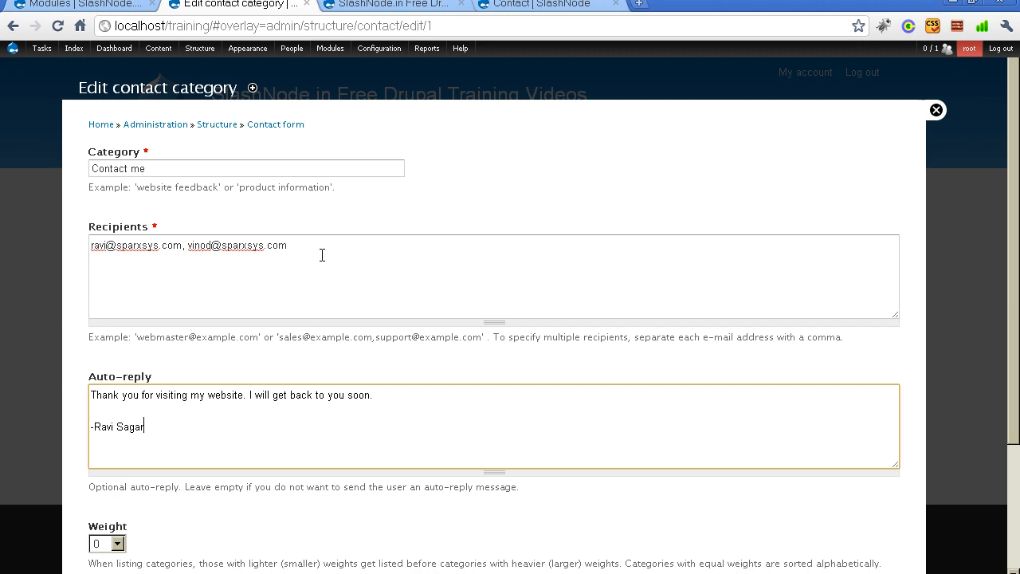
type("Slash")
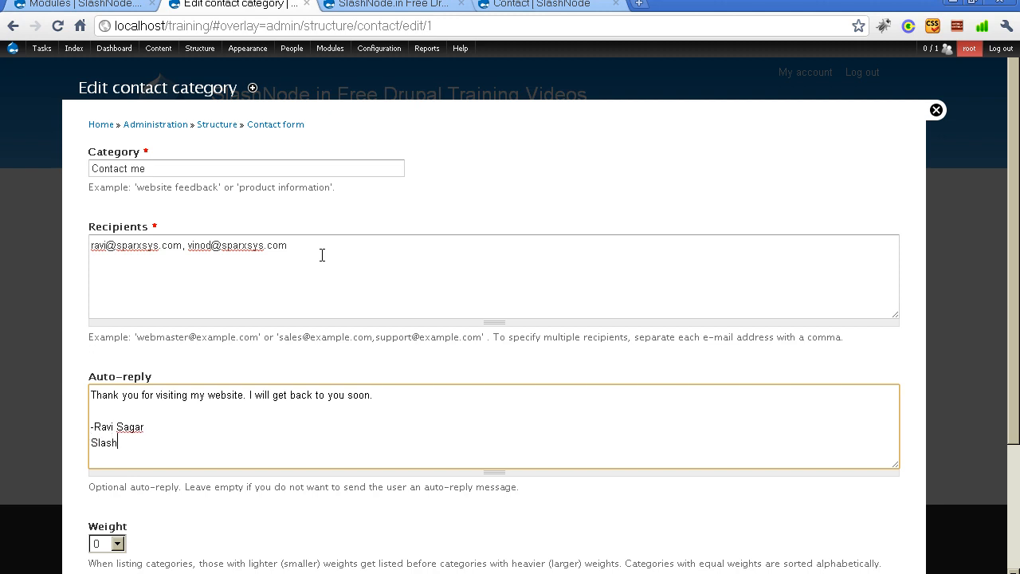
type("Node.in")
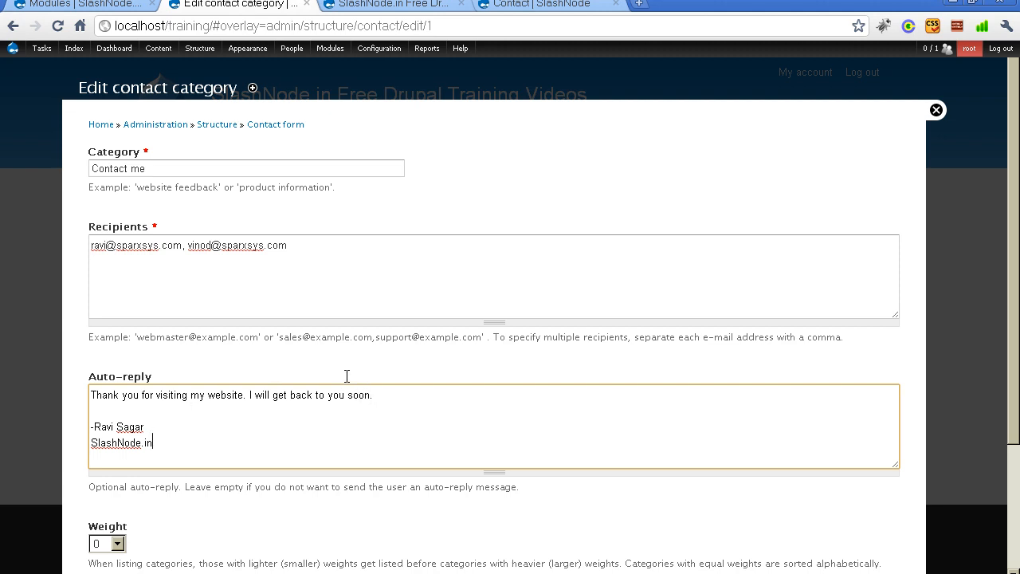
- Save the 'Contact me' category with its recipients and auto-reply
scroll("down", 3)
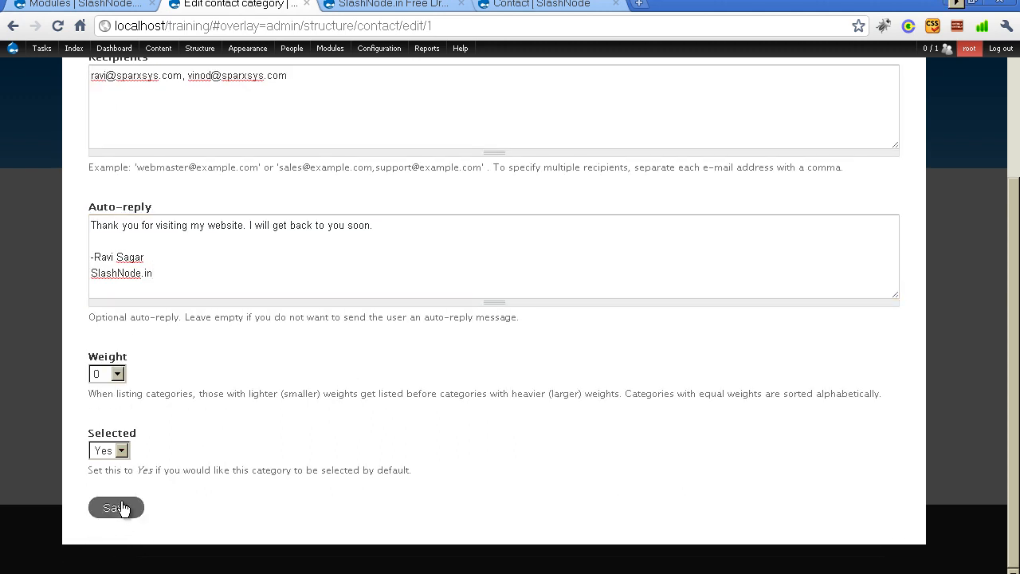
left_click(115, 507)
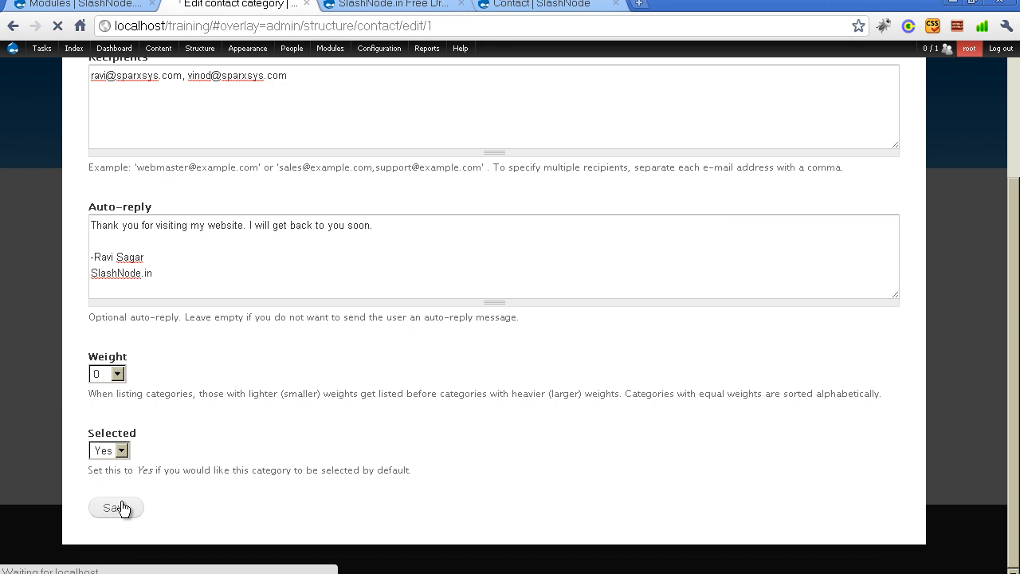
left_click(115, 508)
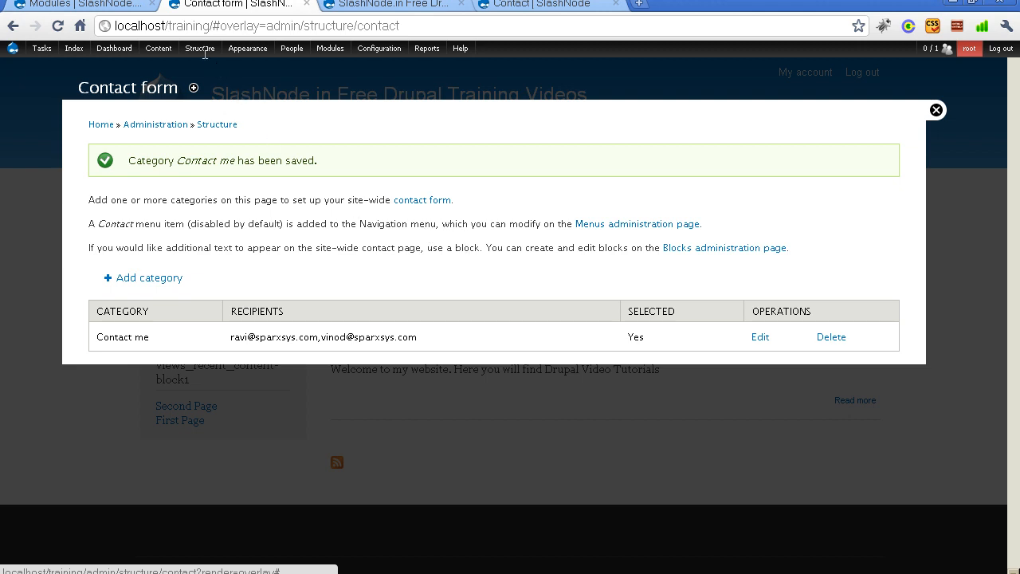
mouse_move(961, 123)
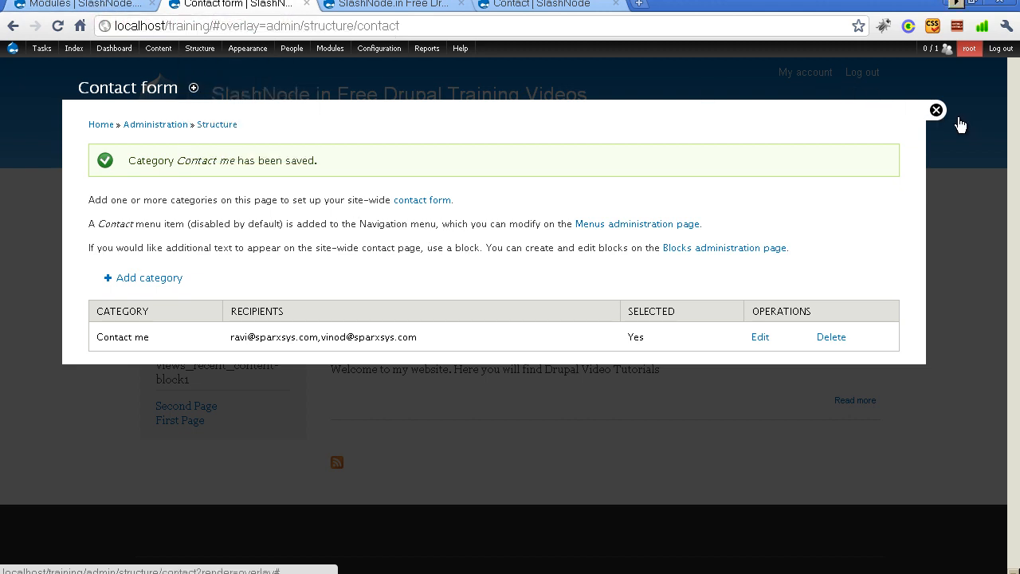
mouse_move(936, 115)
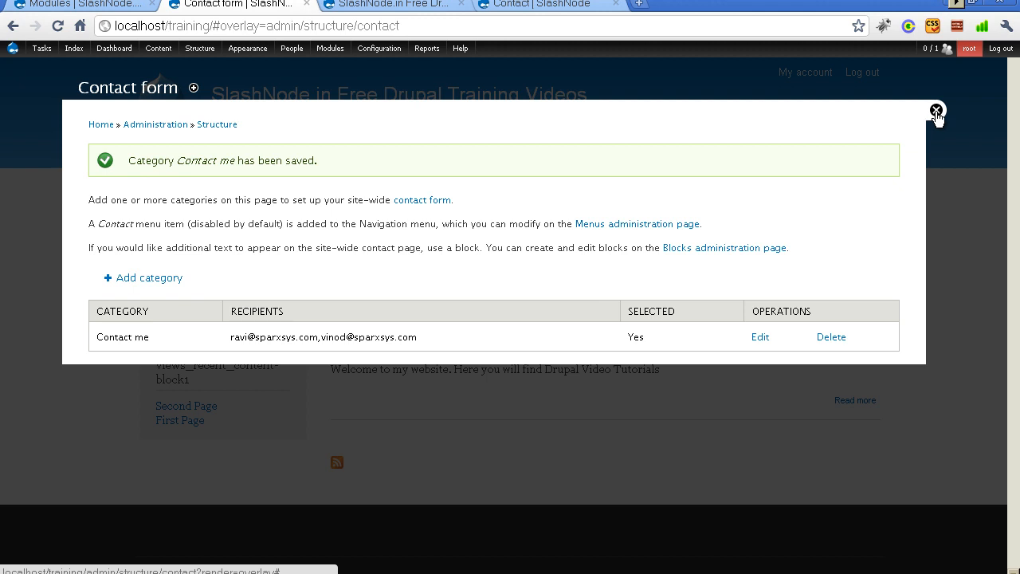
- Close the admin overlay and enter localhost/training/contact in the address bar
left_click(937, 110)
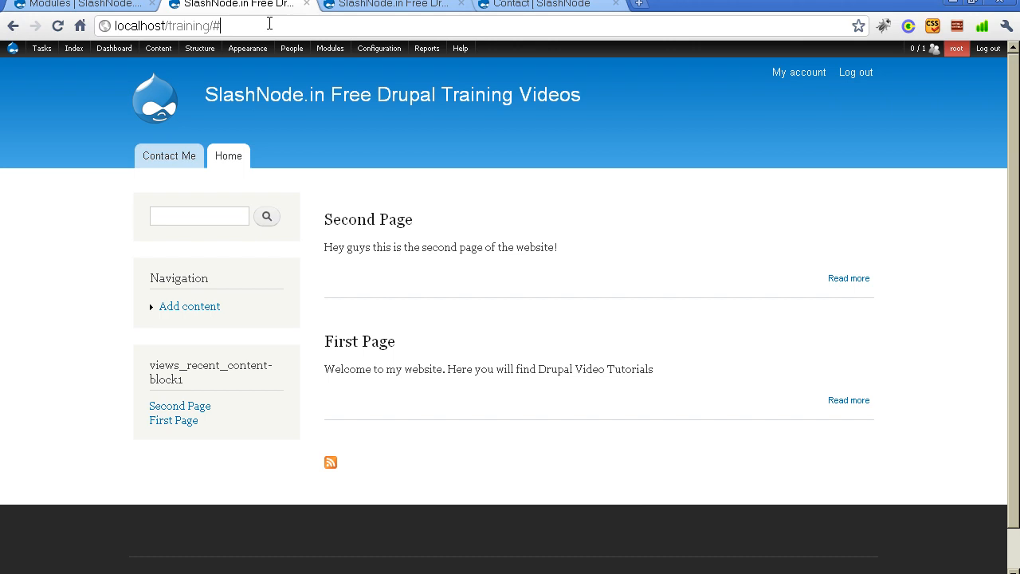
key("Backspace")
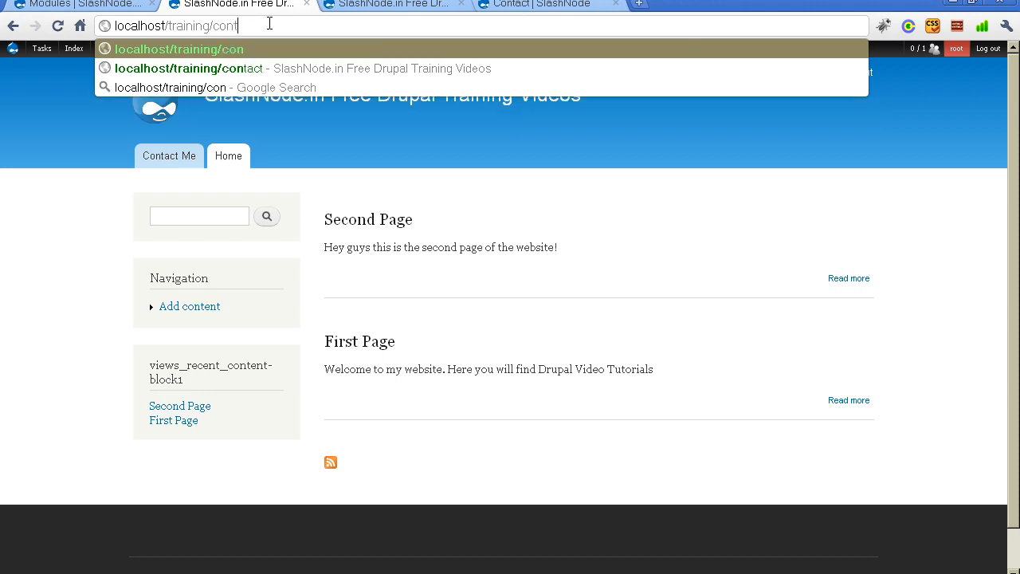
type("act")
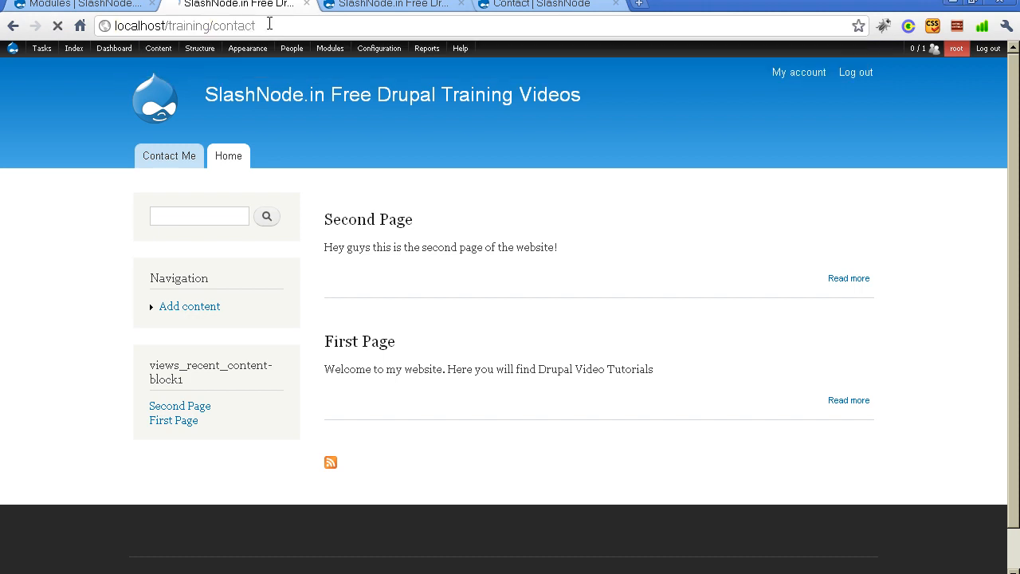
- Load the contact page and re-enter 'root' in the Your name field
left_click(168, 155)
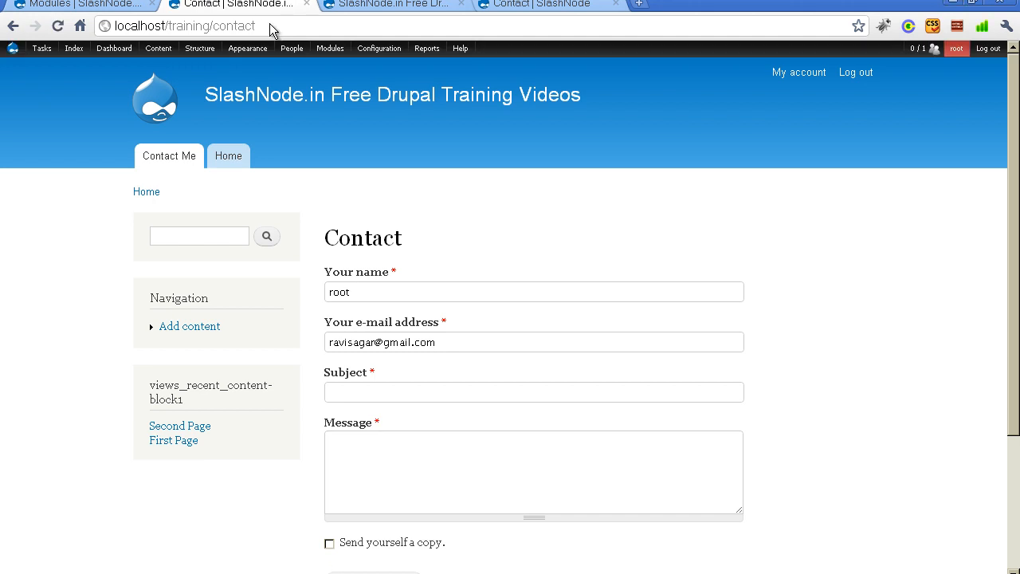
mouse_move(858, 268)
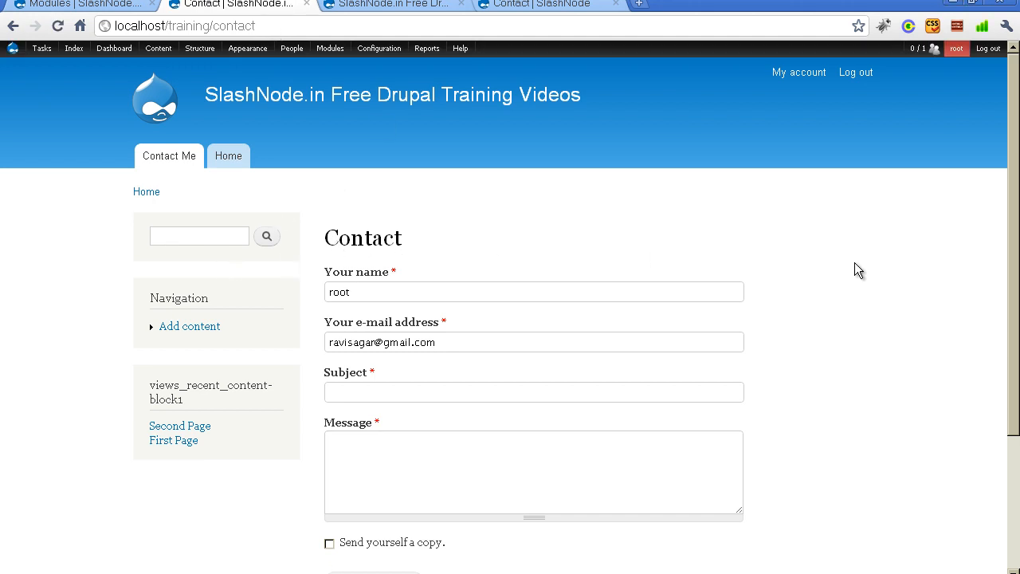
scroll("down", 3)
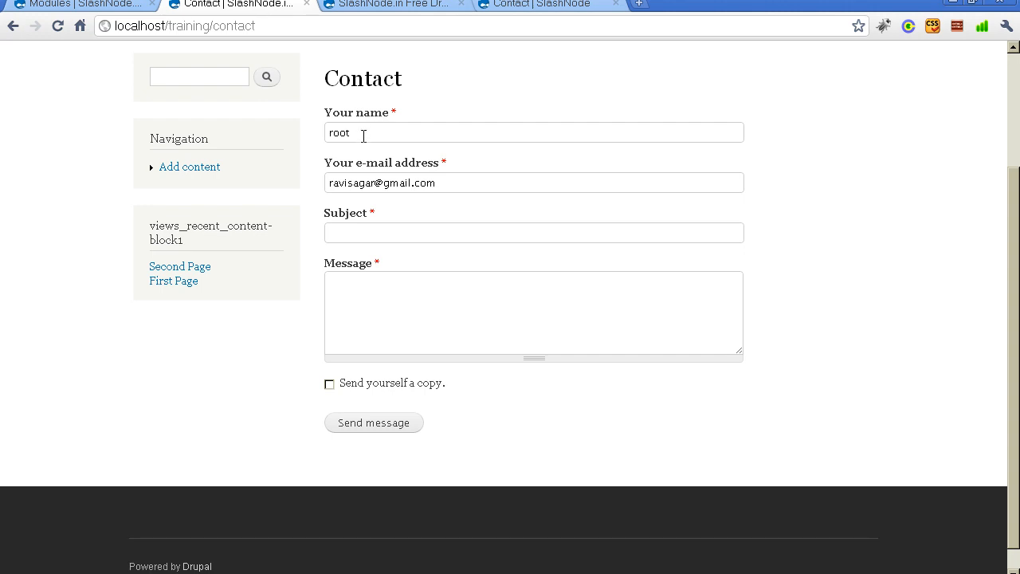
double_click(338, 132)
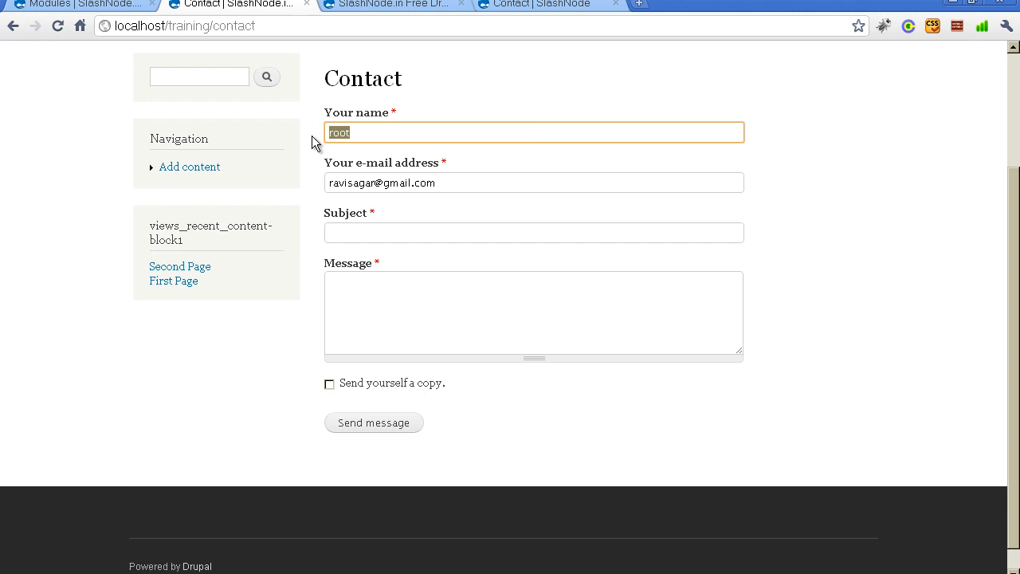
mouse_move(391, 267)
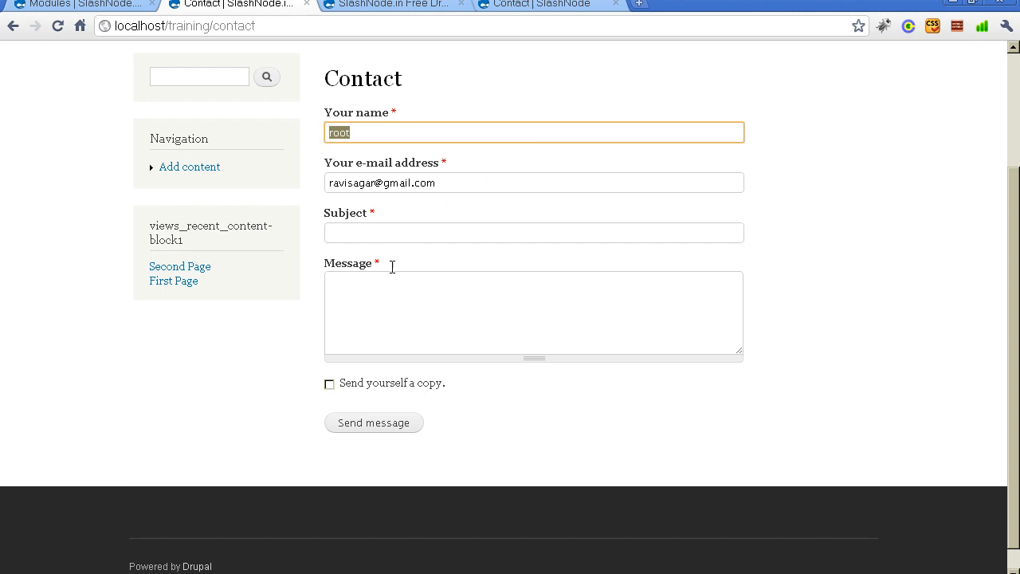
mouse_move(399, 286)
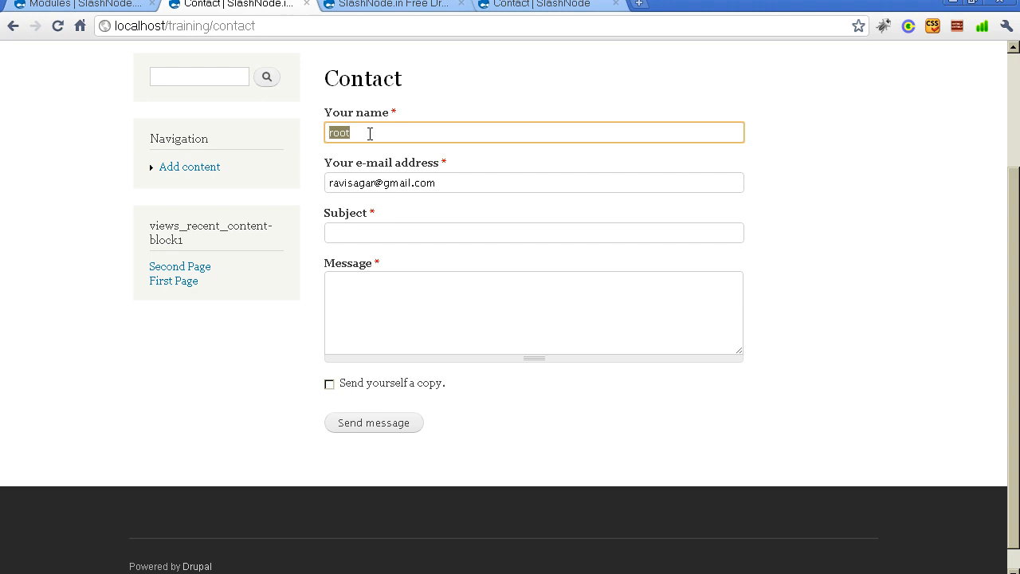
type("c")
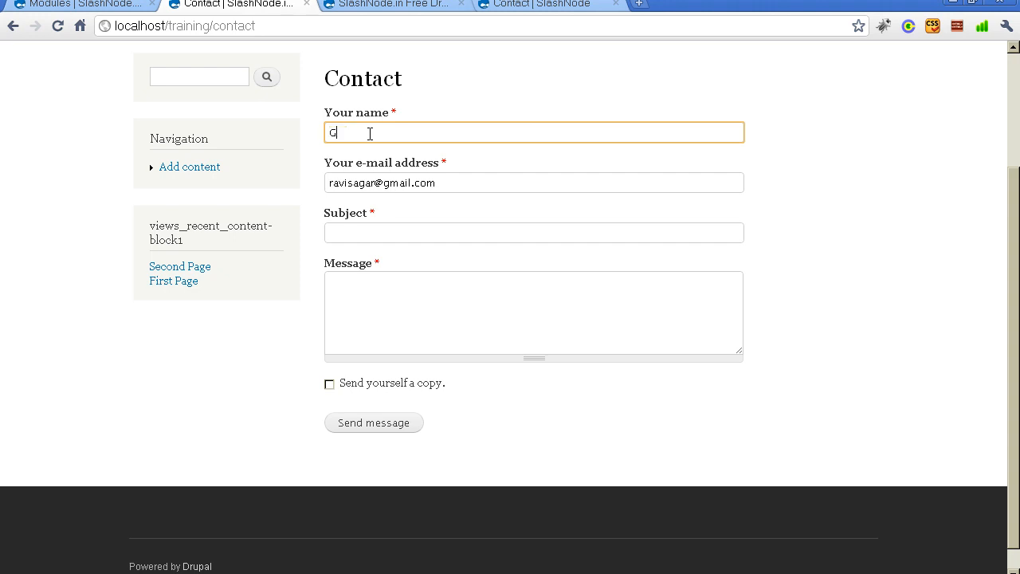
type("ue")
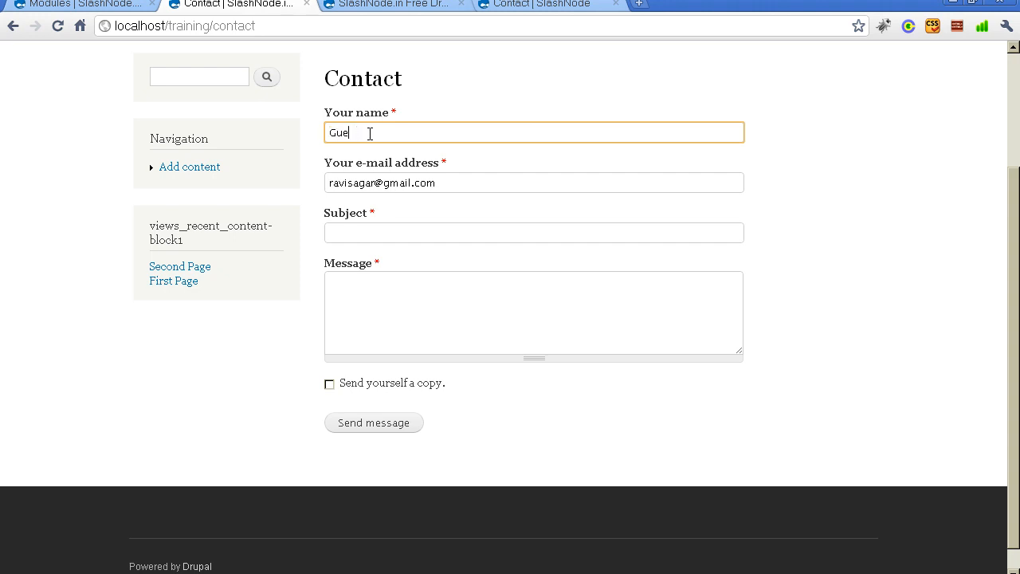
type("root")
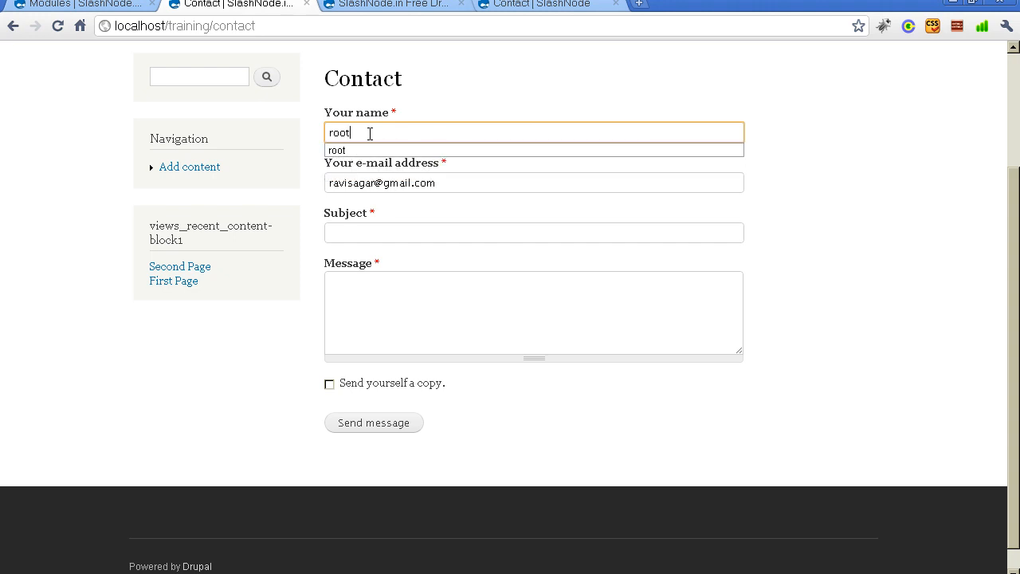
mouse_move(373, 141)
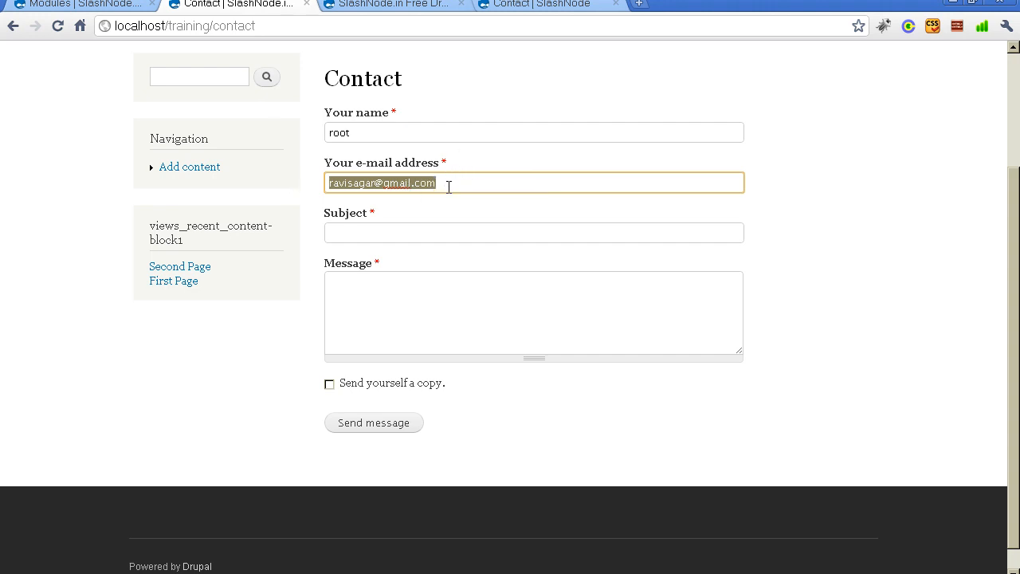
mouse_move(413, 224)
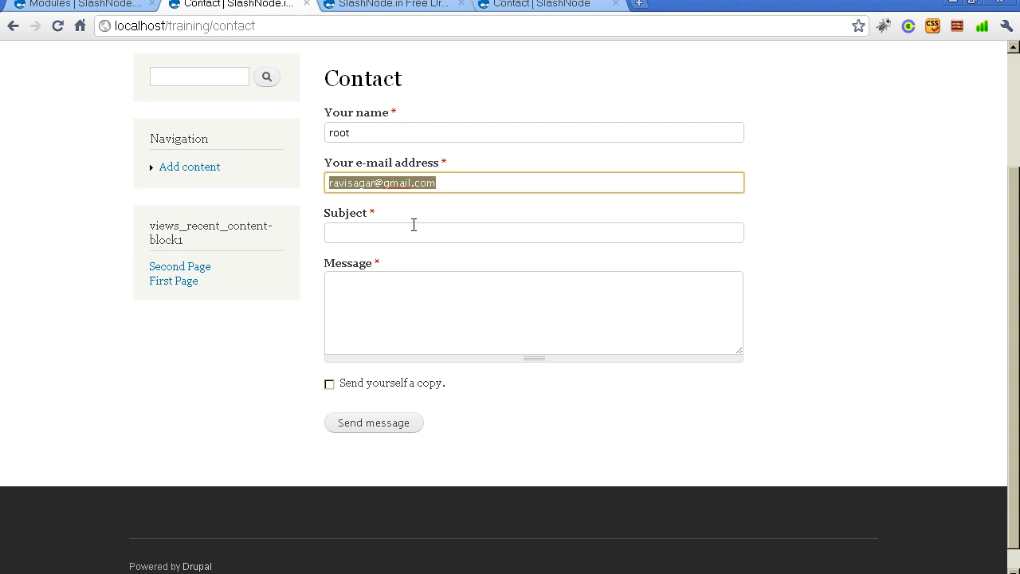
- Fill the contact form with subject 'Hello' and message 'How are you!!', then send it
left_click(534, 232)
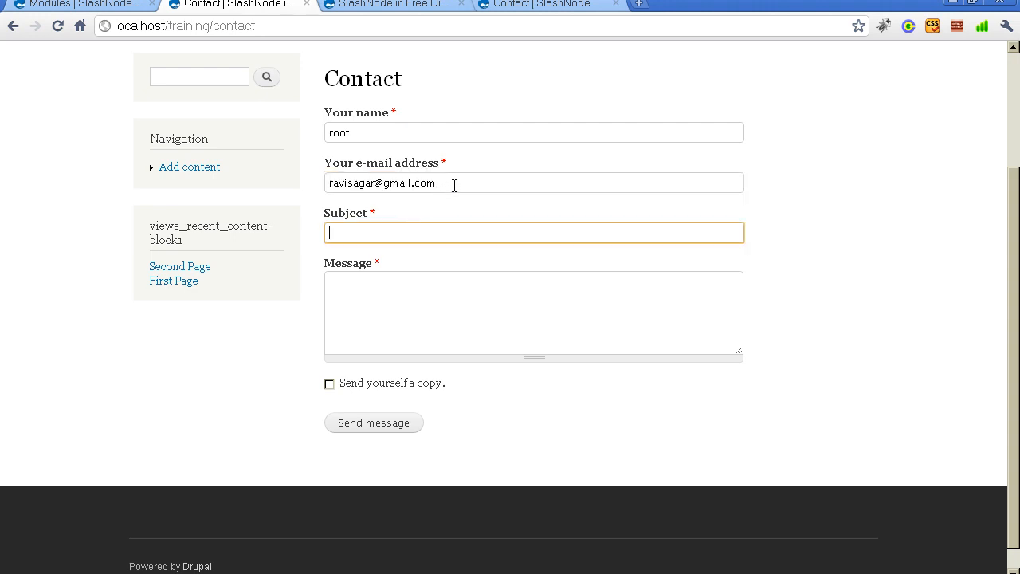
triple_click(383, 183)
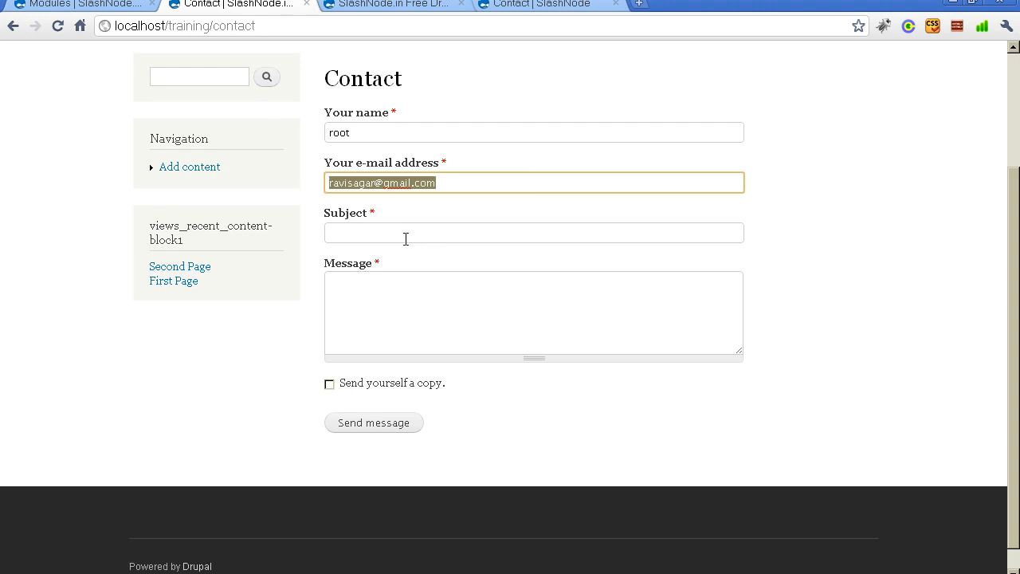
left_click(533, 232)
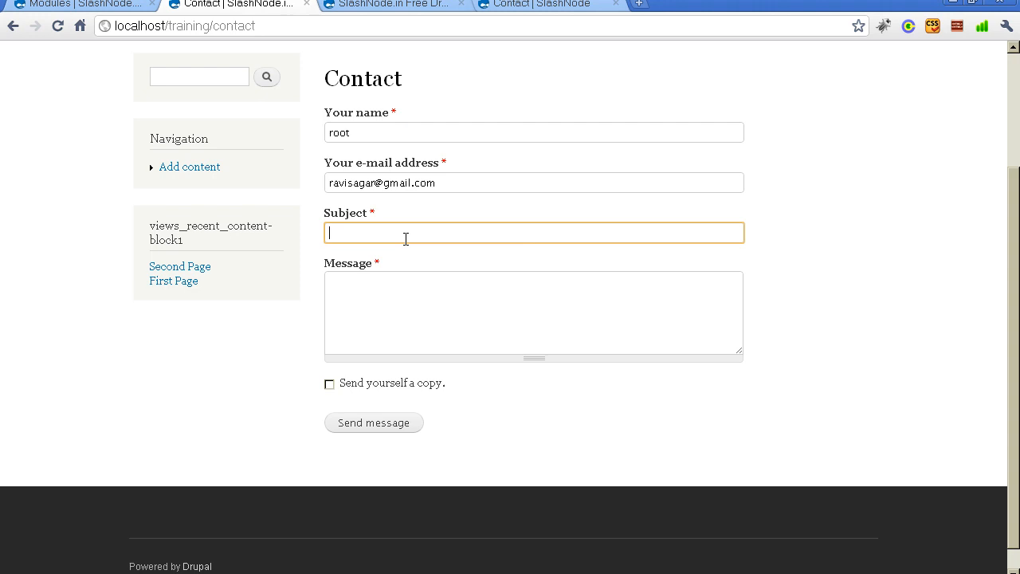
type("Hello")
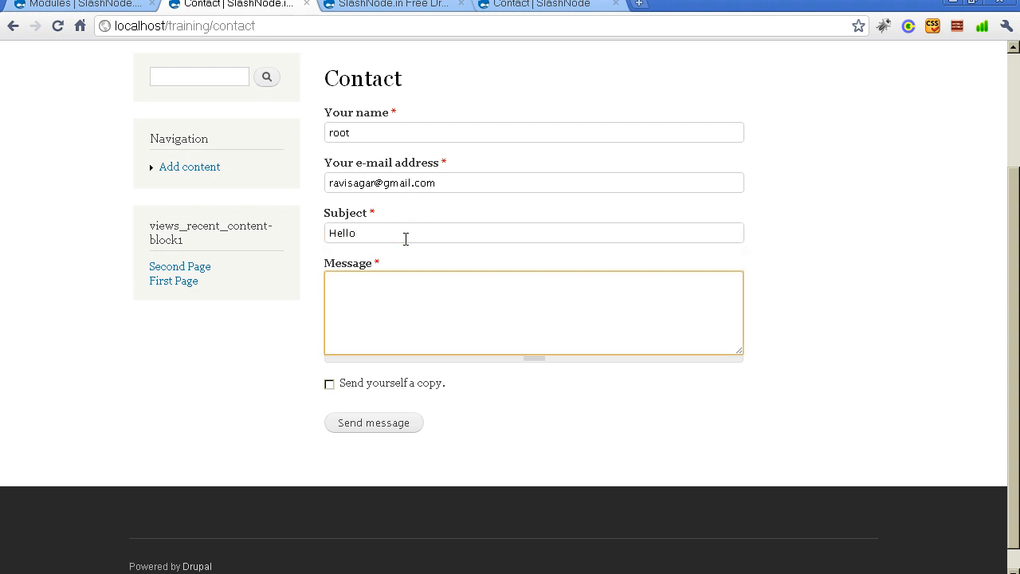
type("How are you!!")
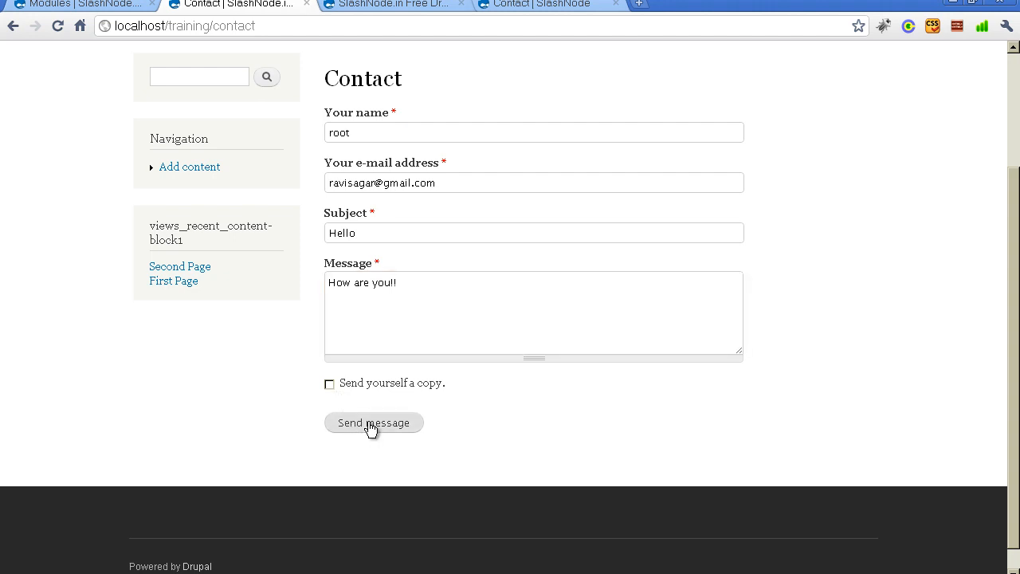
left_click(373, 422)
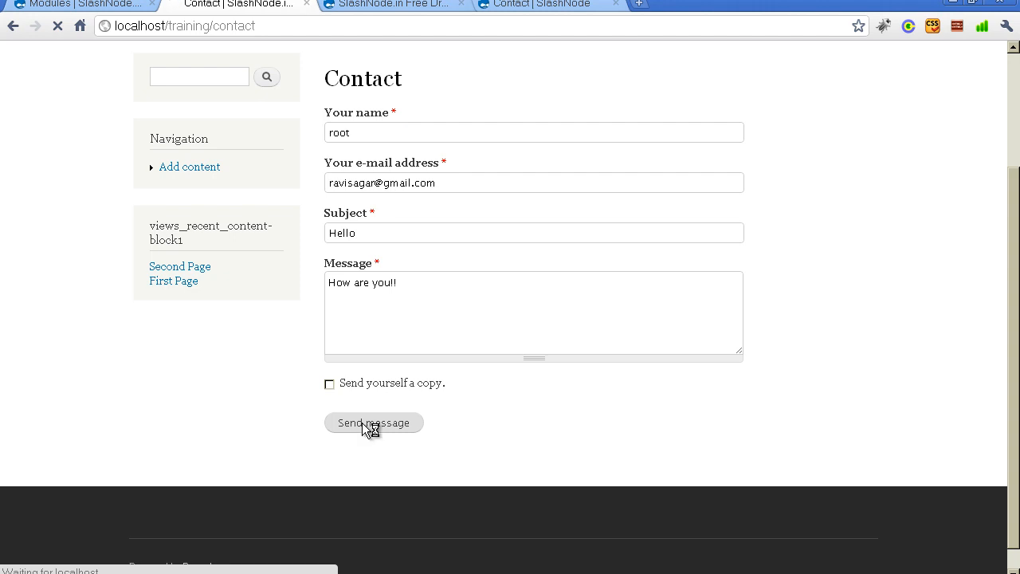
- Send the message and reach the home page showing 'Your message has been sent.'
left_click(373, 422)
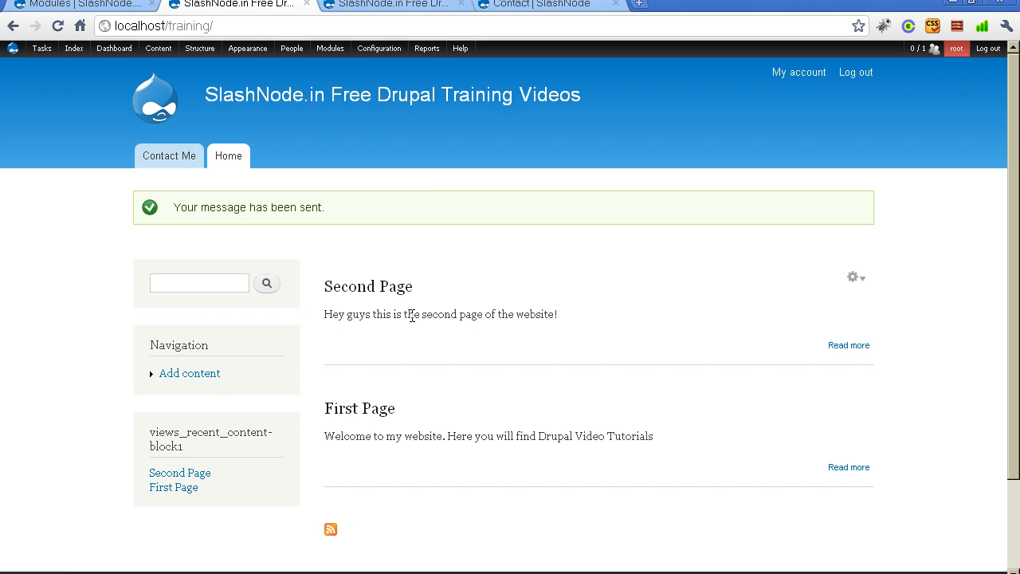
mouse_move(414, 319)
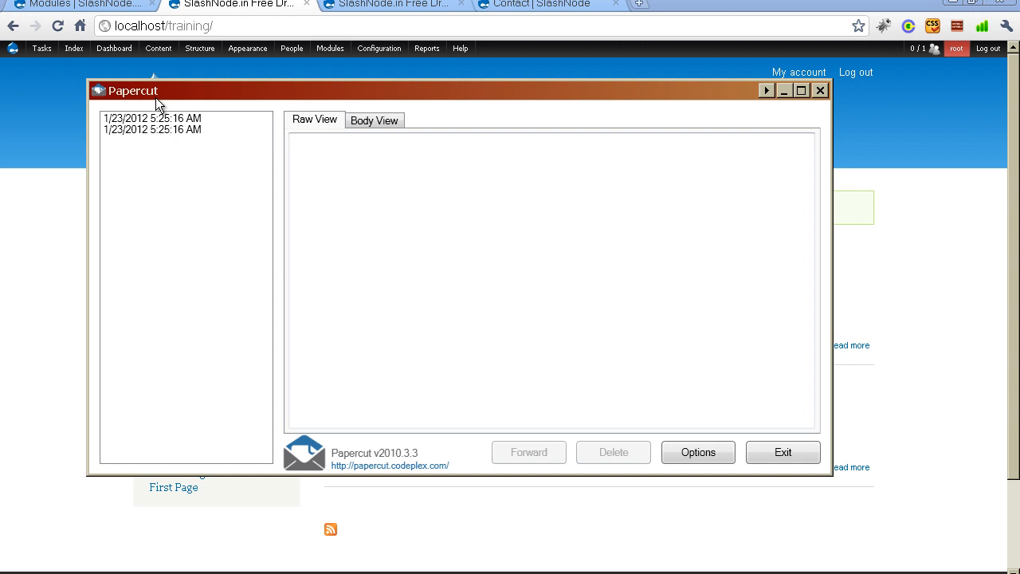
mouse_move(128, 132)
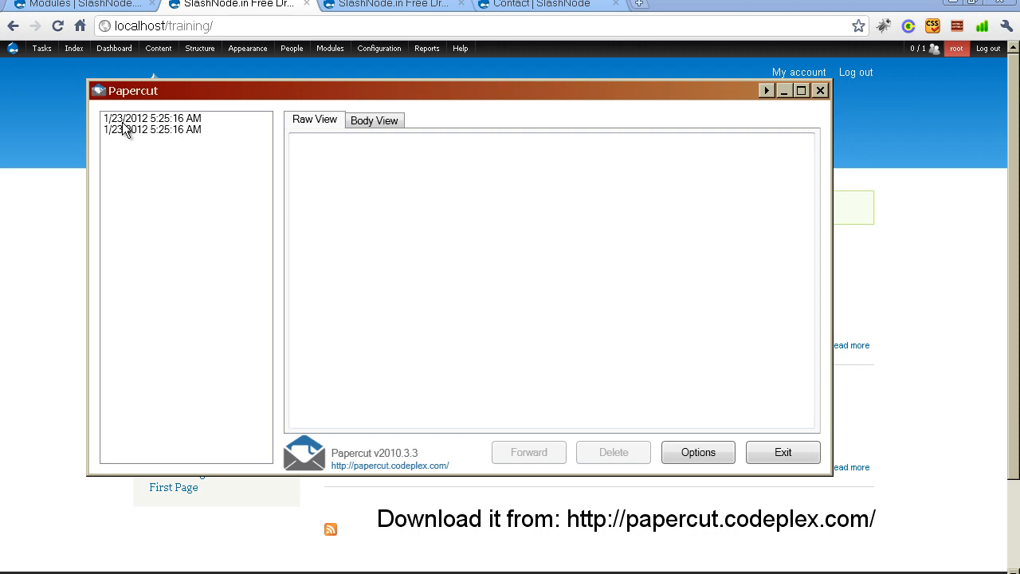
mouse_move(126, 130)
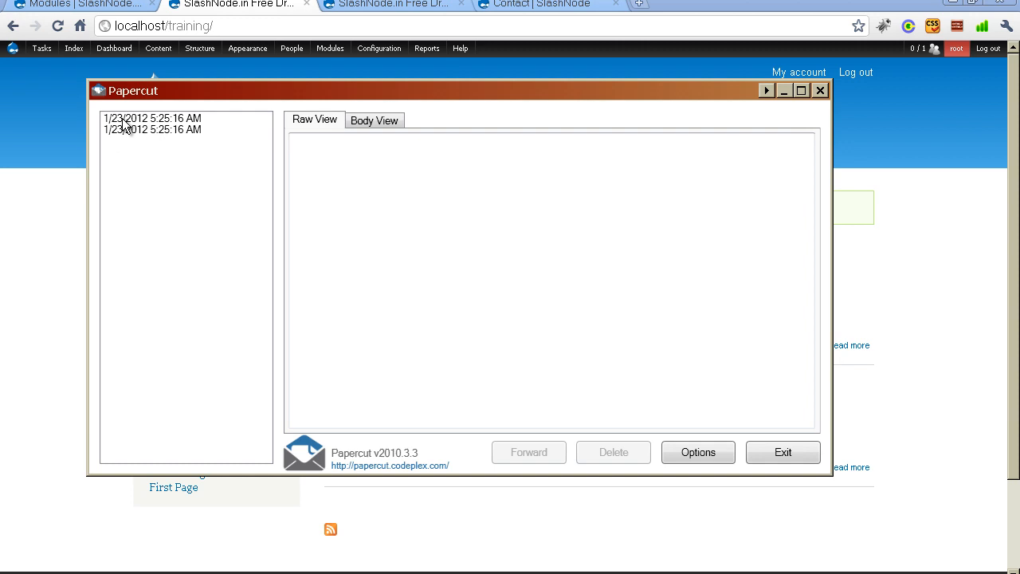
- Open the first captured email in Papercut and highlight text in its body
left_click(151, 118)
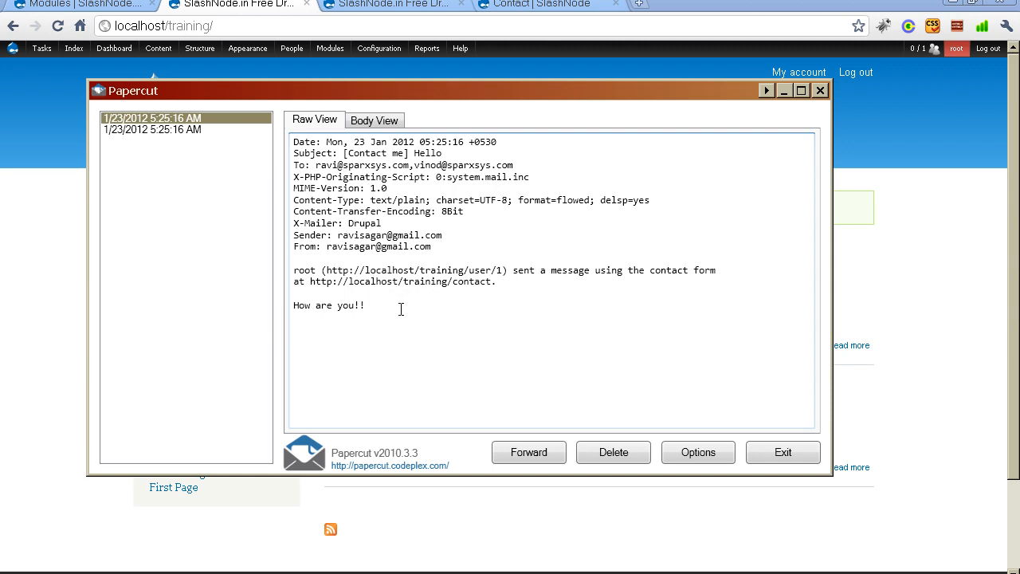
mouse_move(293, 318)
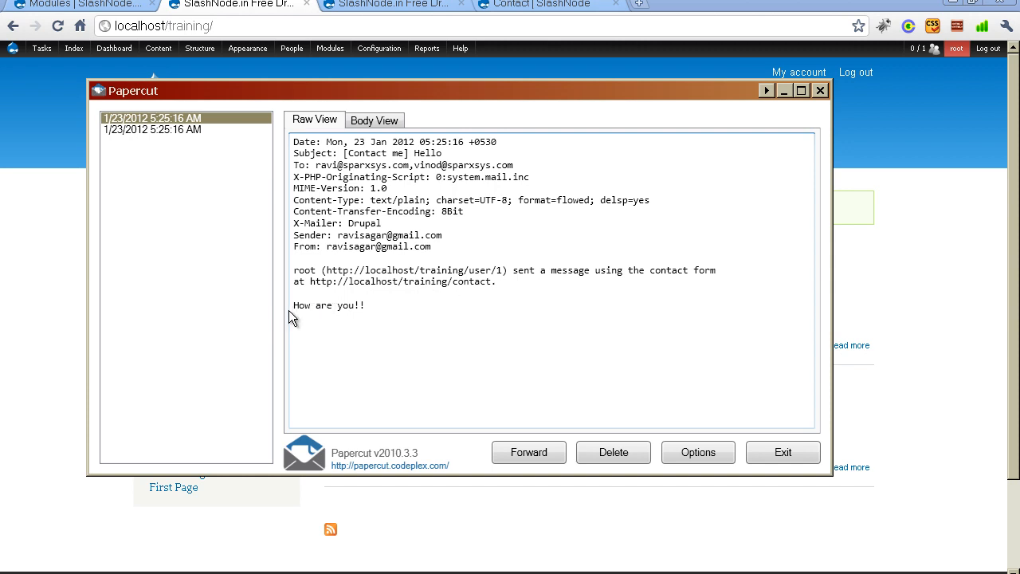
double_click(330, 304)
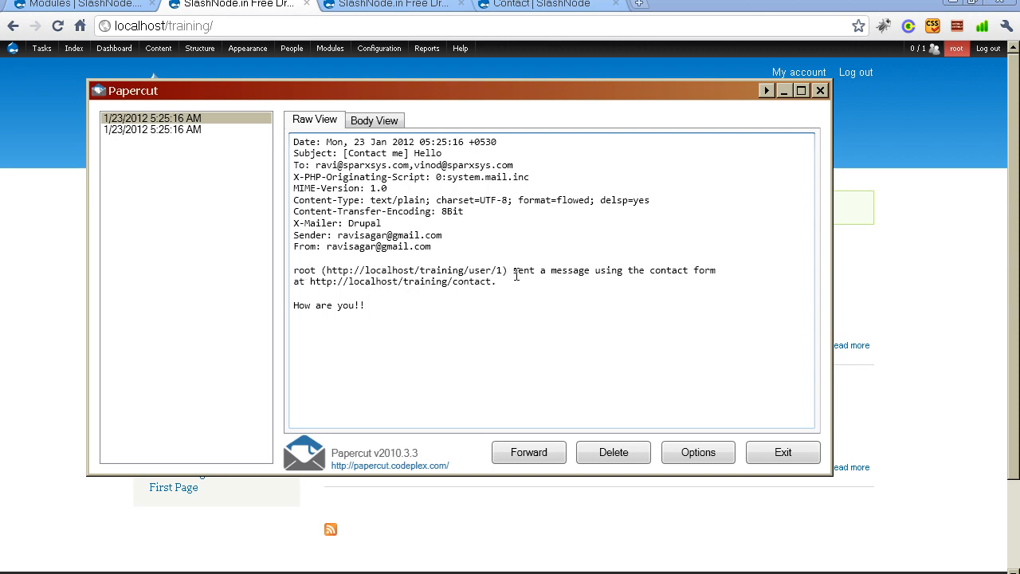
left_click_drag(378, 282, 494, 281)
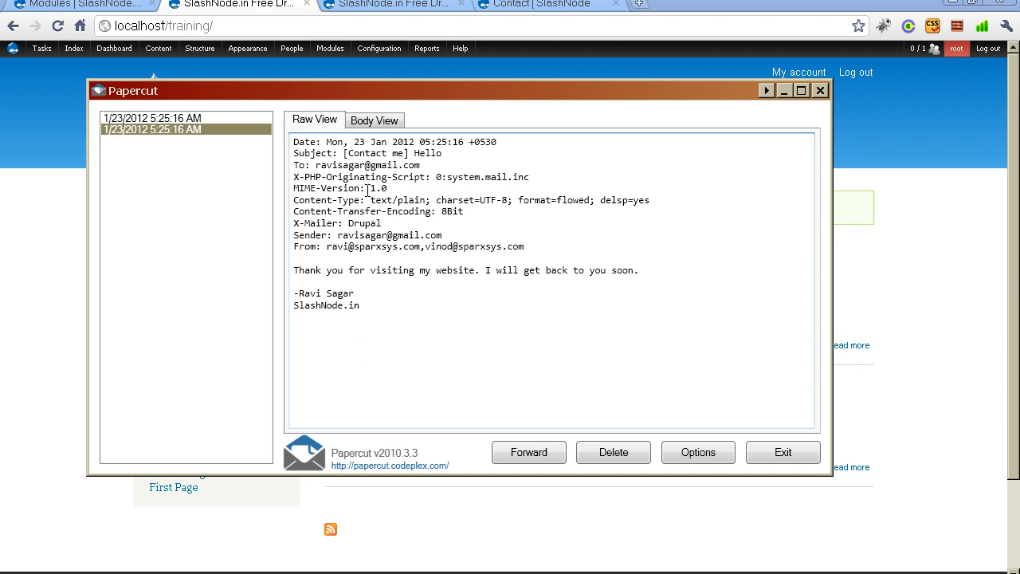
mouse_move(367, 269)
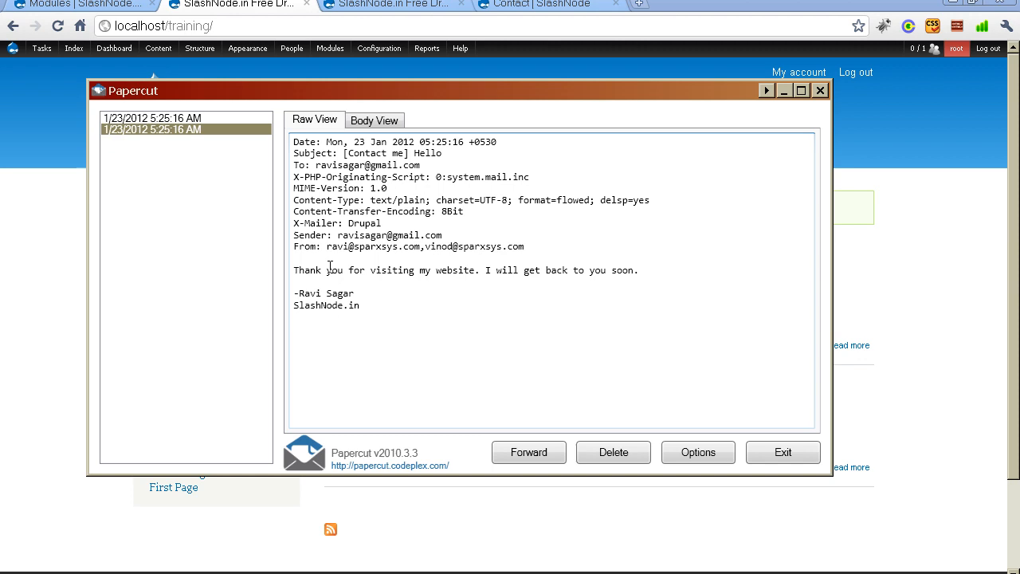
- Open the second Papercut message and select the word 'you' in the auto-reply
left_click(184, 129)
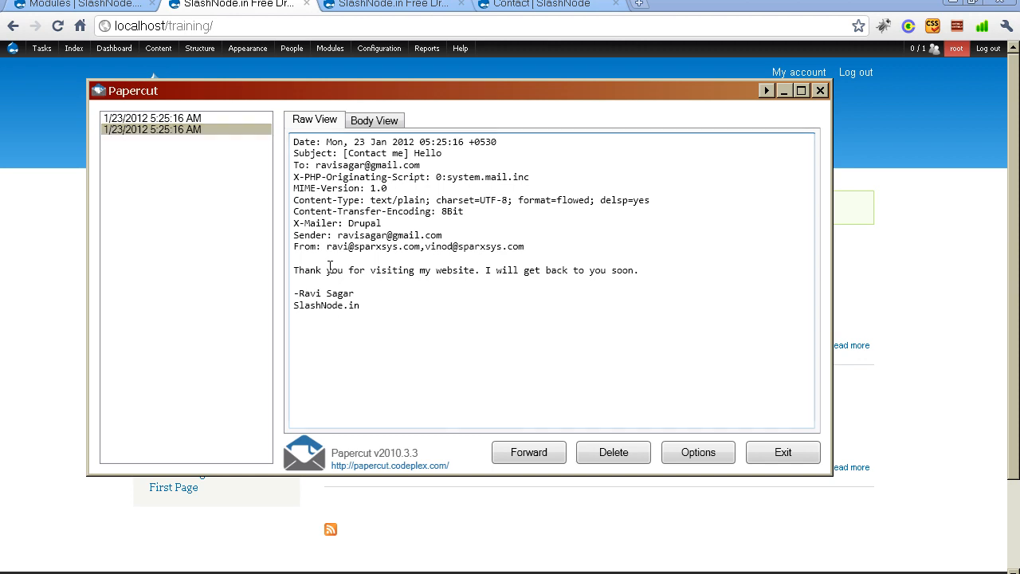
double_click(336, 270)
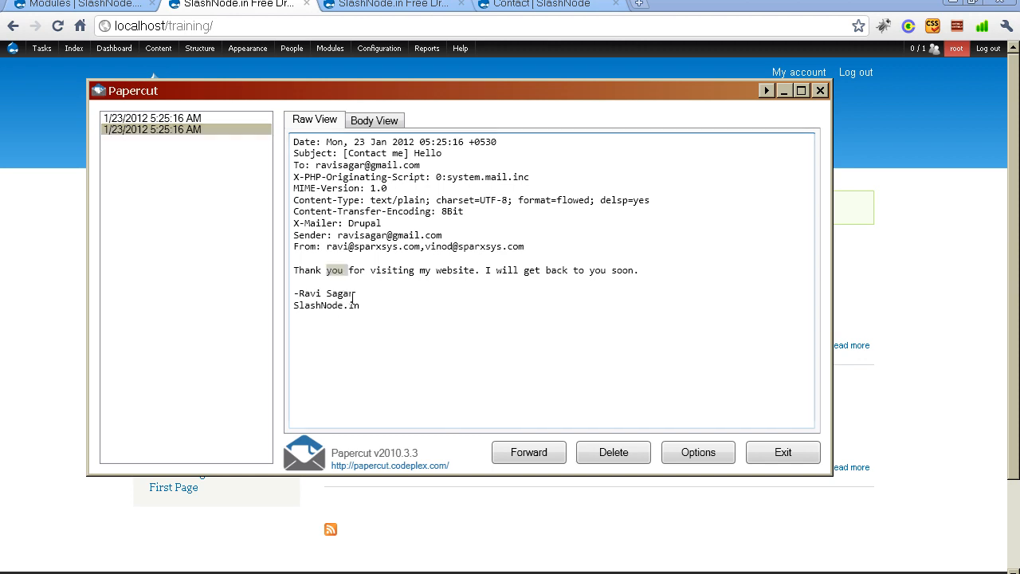